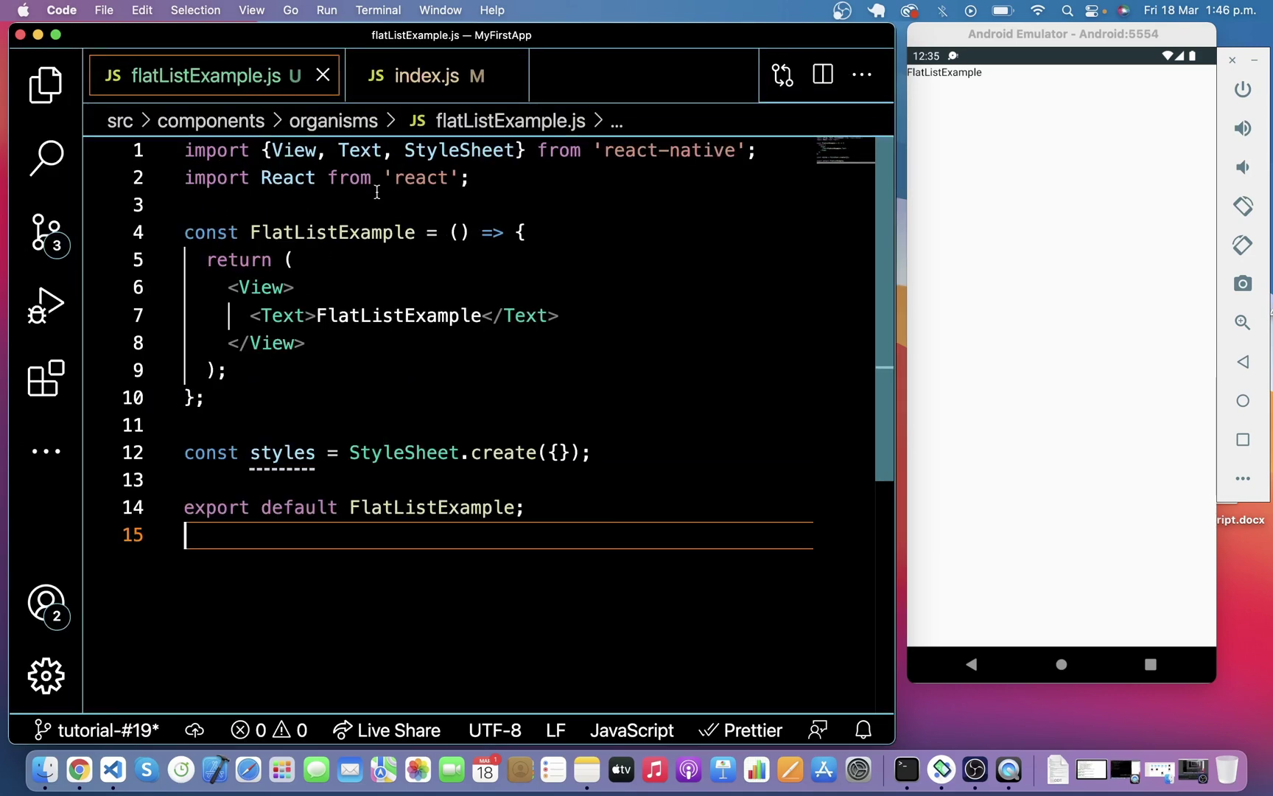
Add FlatList to the react-native import via the IntelliSense suggestion.
click(511, 76)
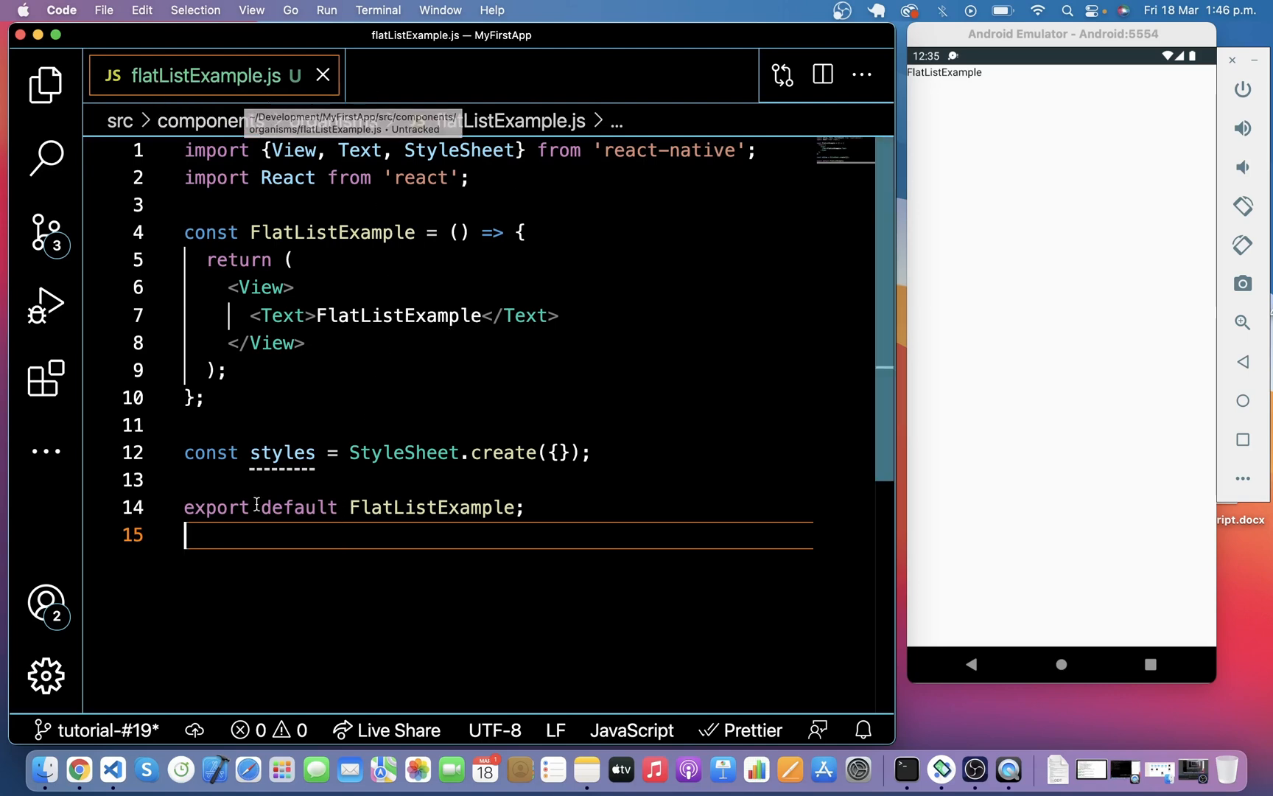
mouse_move(507, 174)
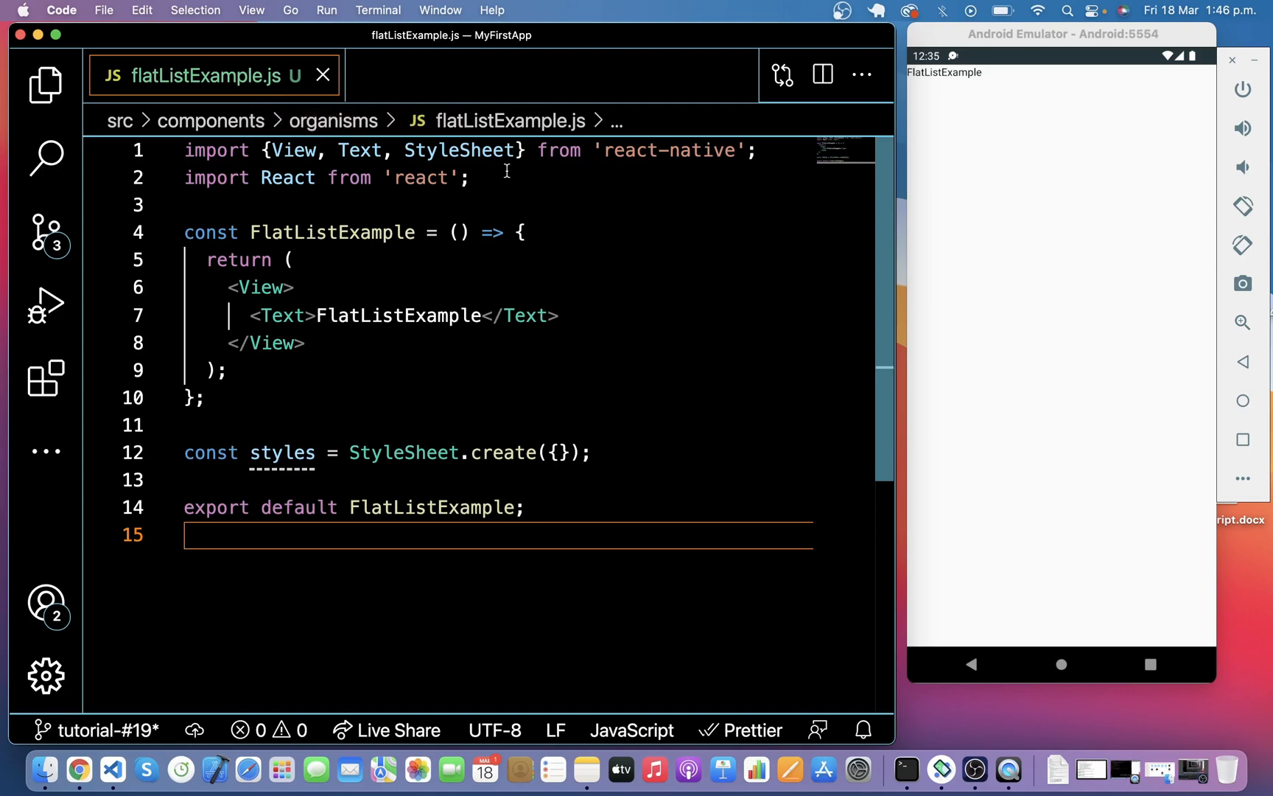
text(Fl)
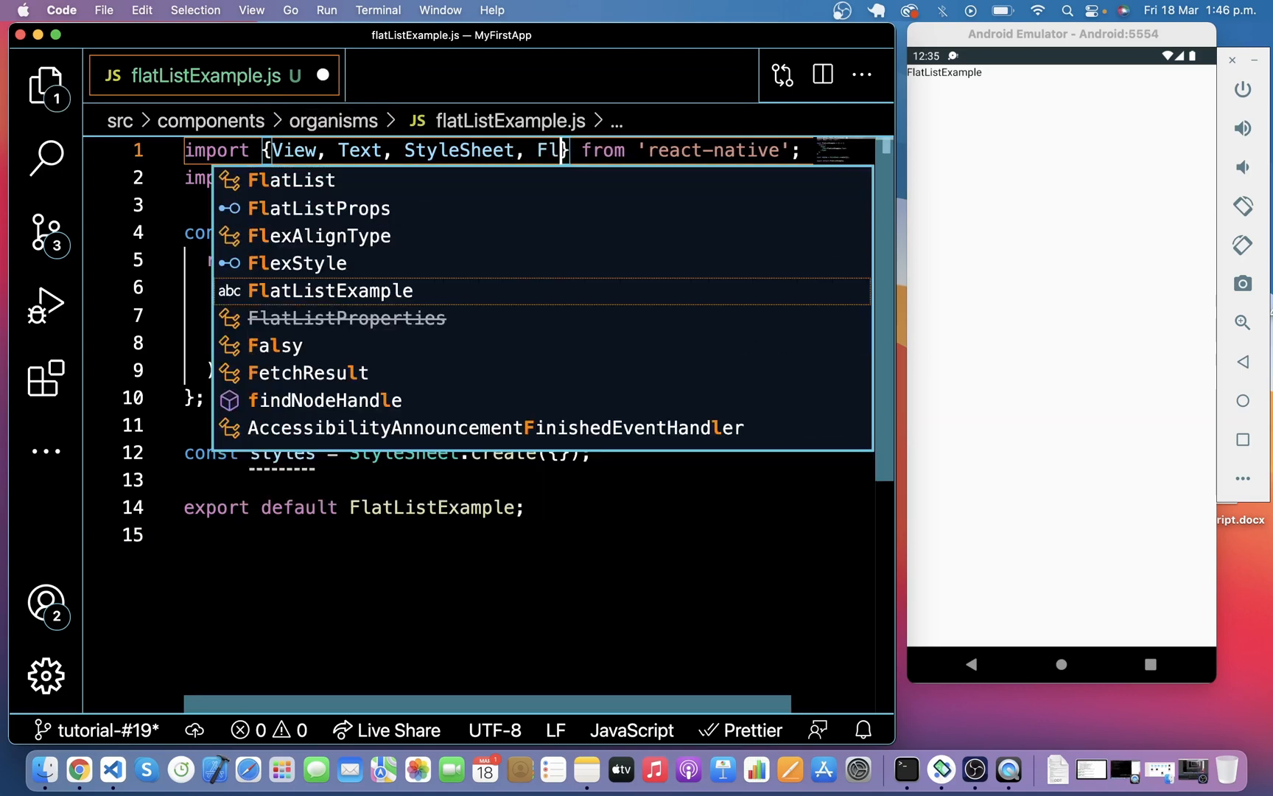
text(a)
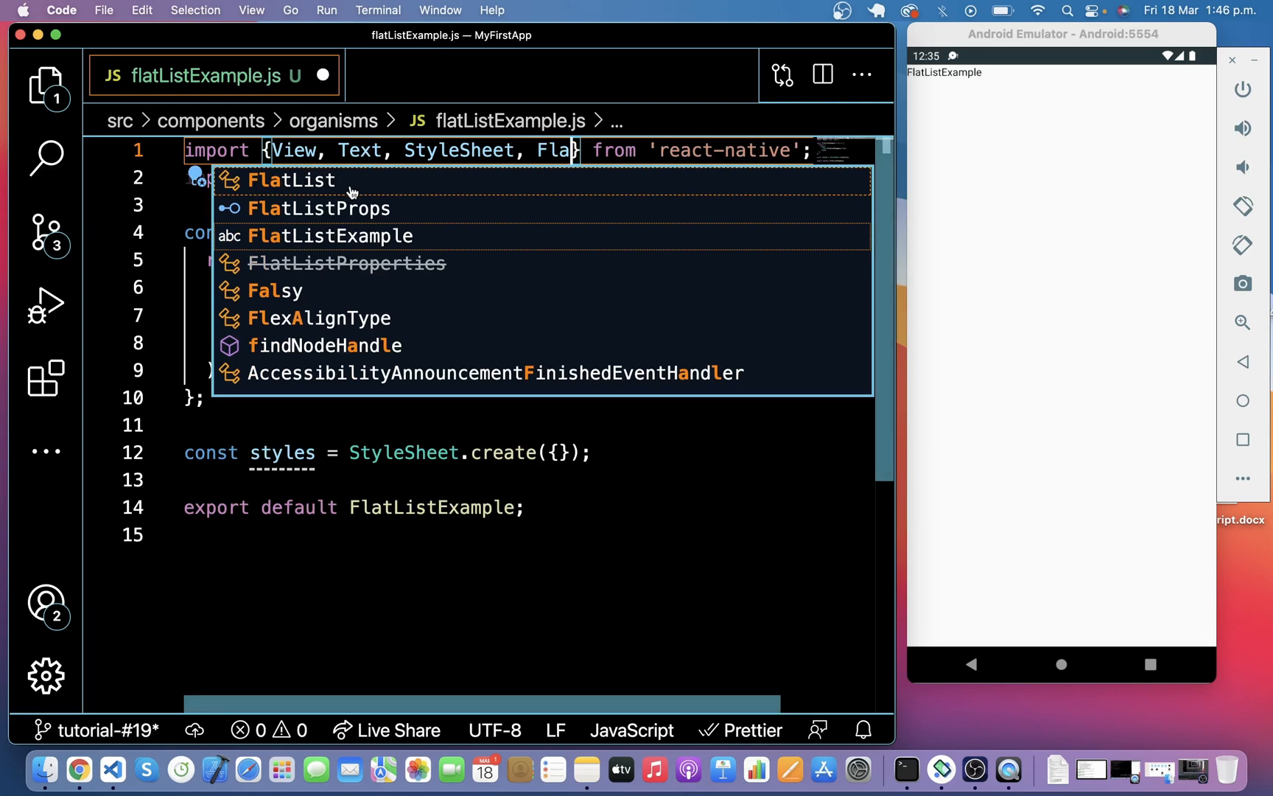
click(290, 181)
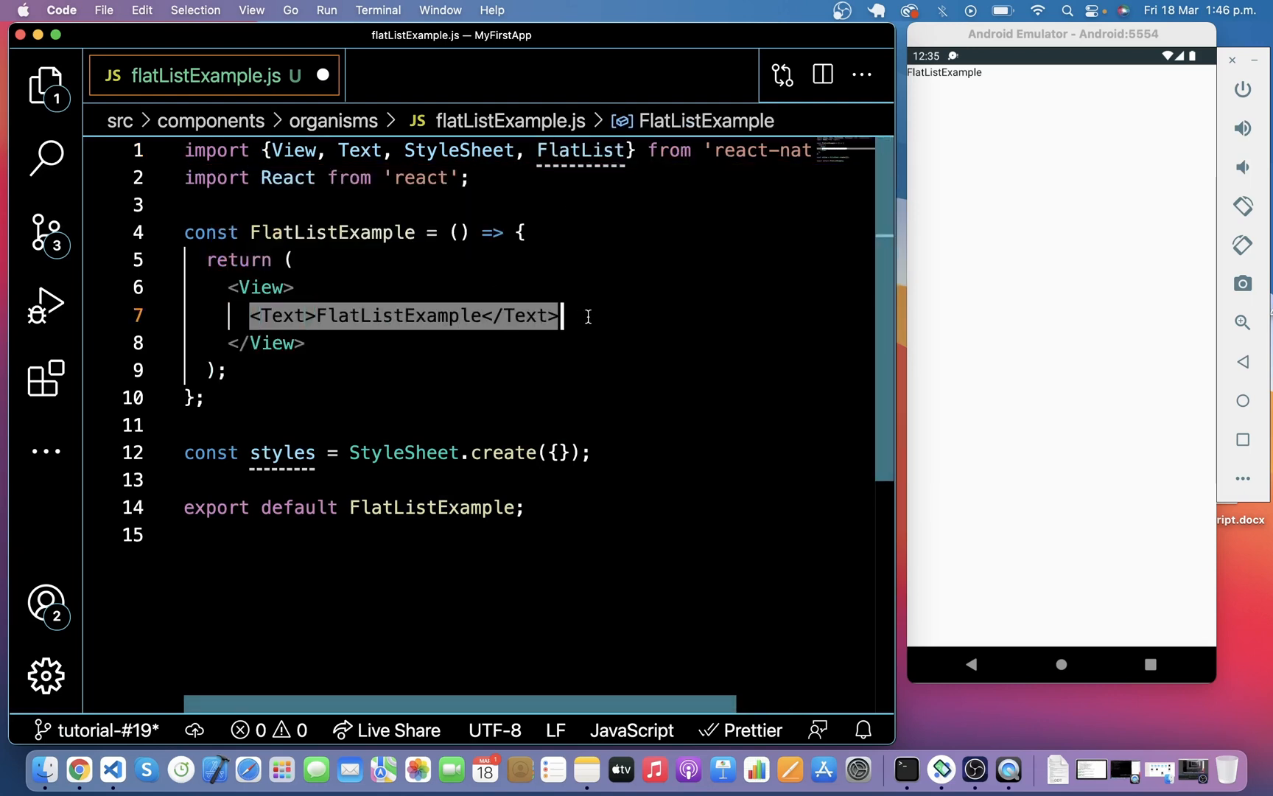
Return a <FlatList data={} /> and define a carBrands array with id 1 and price '2,00,000' entries.
text(<FlatList)
text(data={} />)
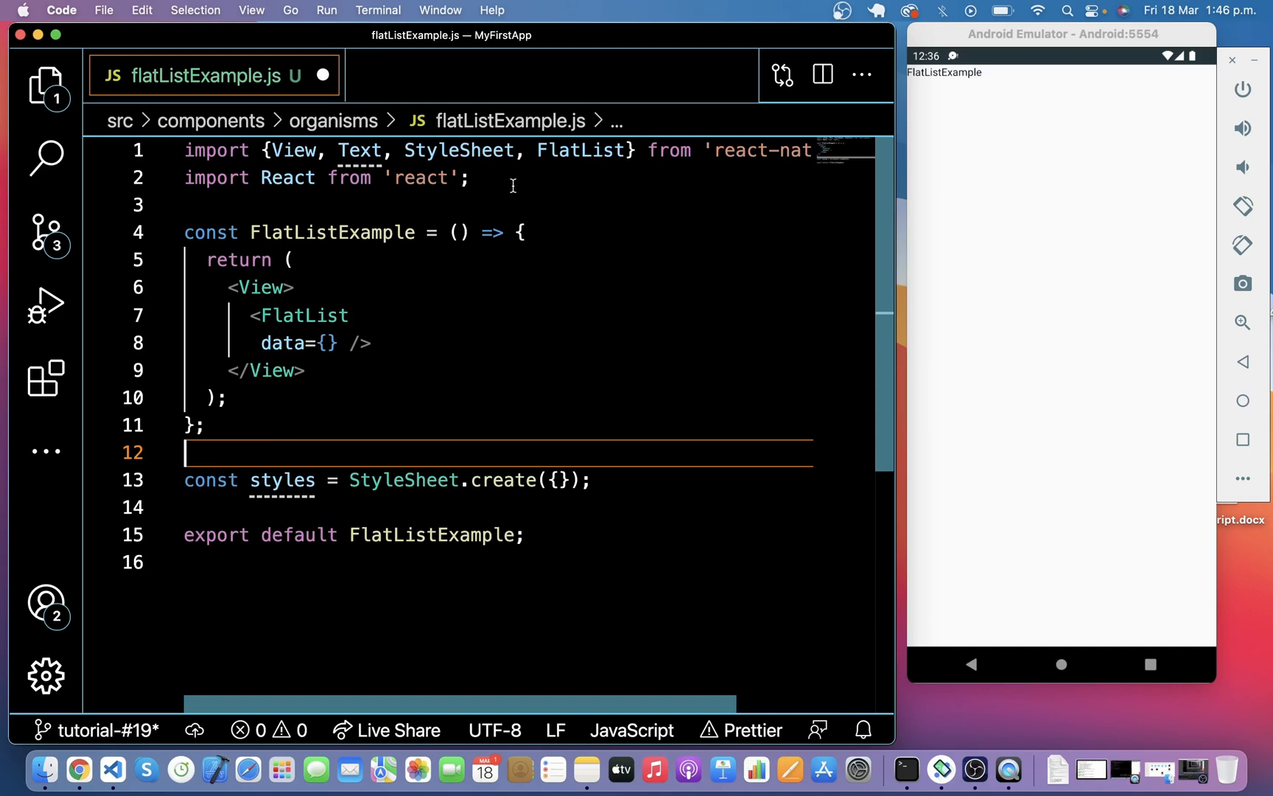
text(const carBrands = [)
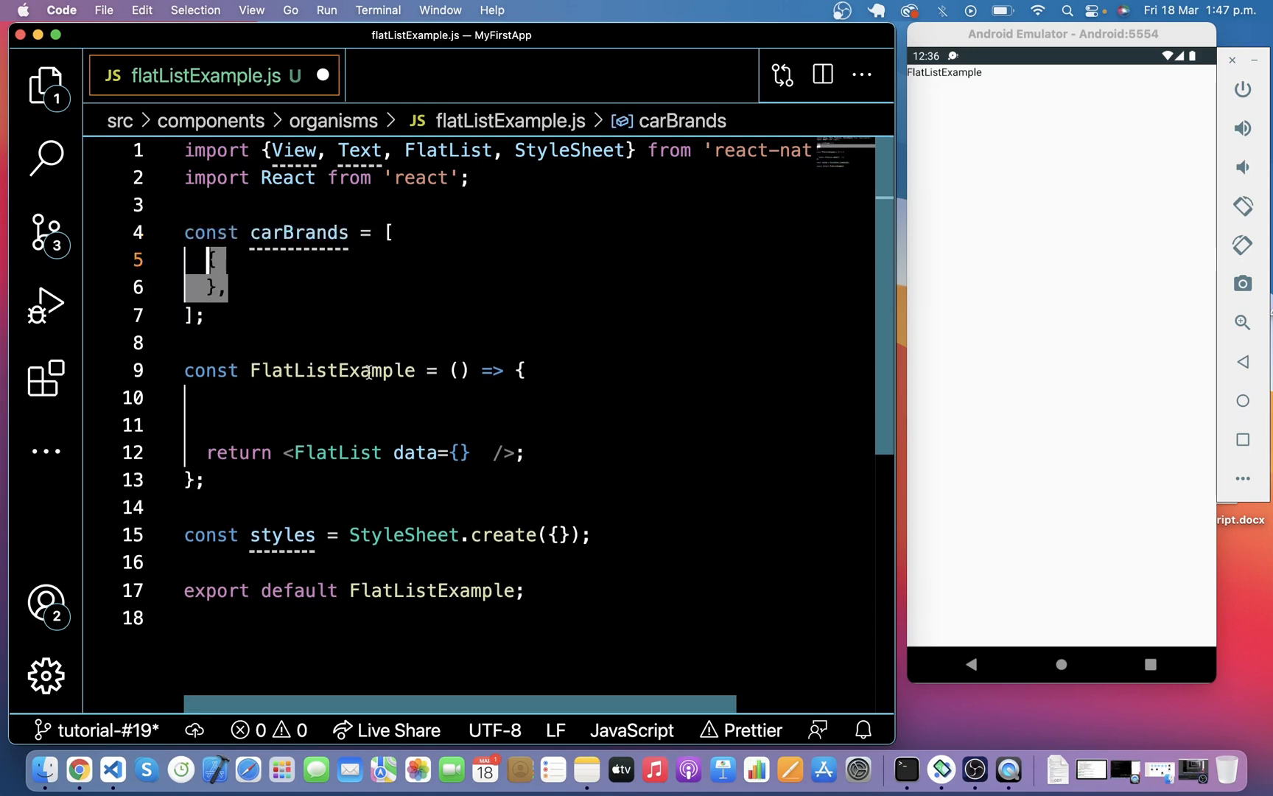
text({)
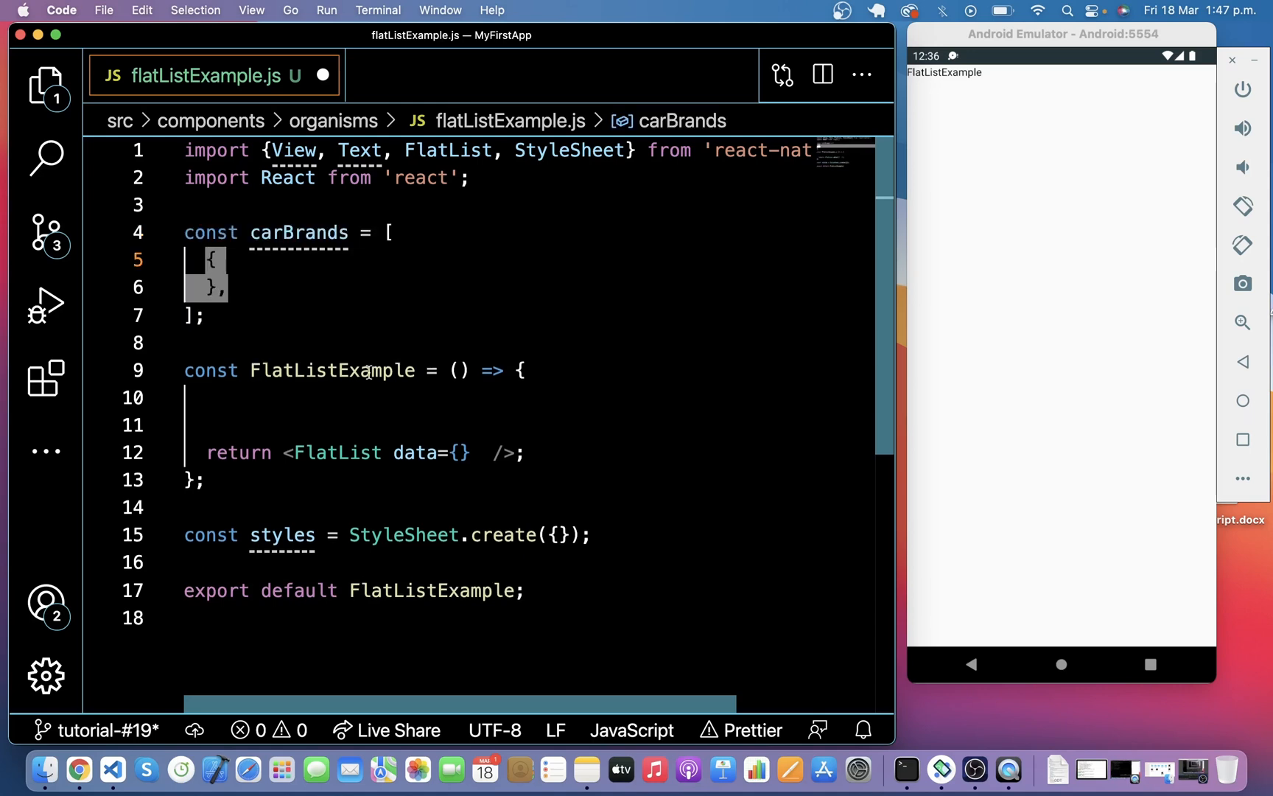
text(id: 1,)
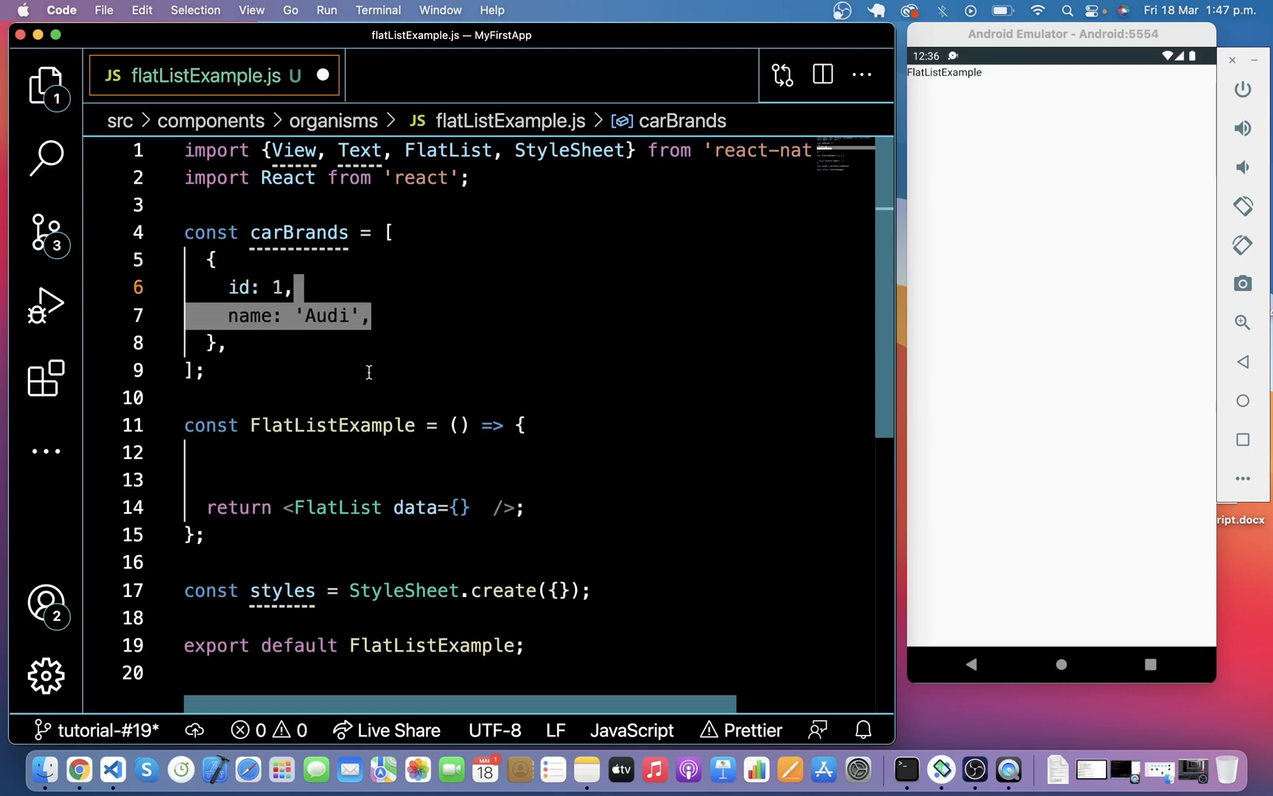
text(price: '2,00,000',)
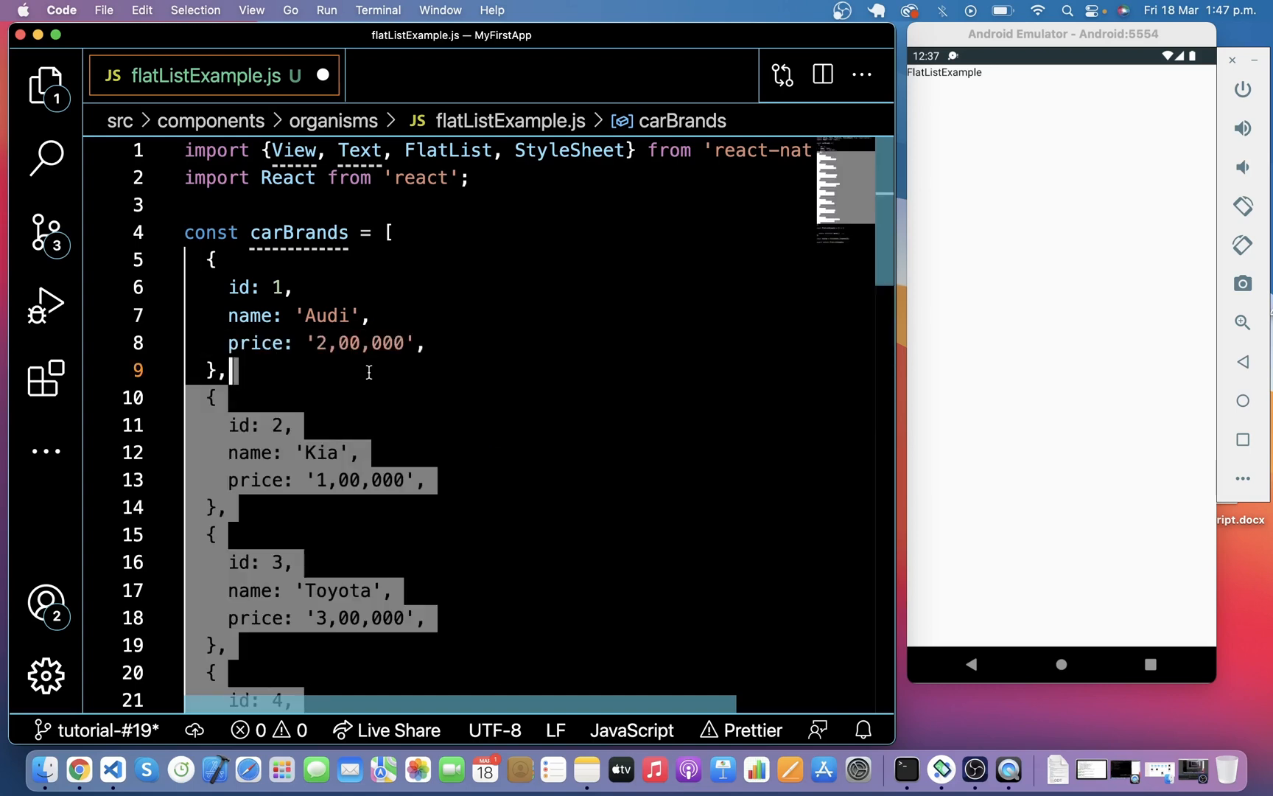
scroll(down, 3)
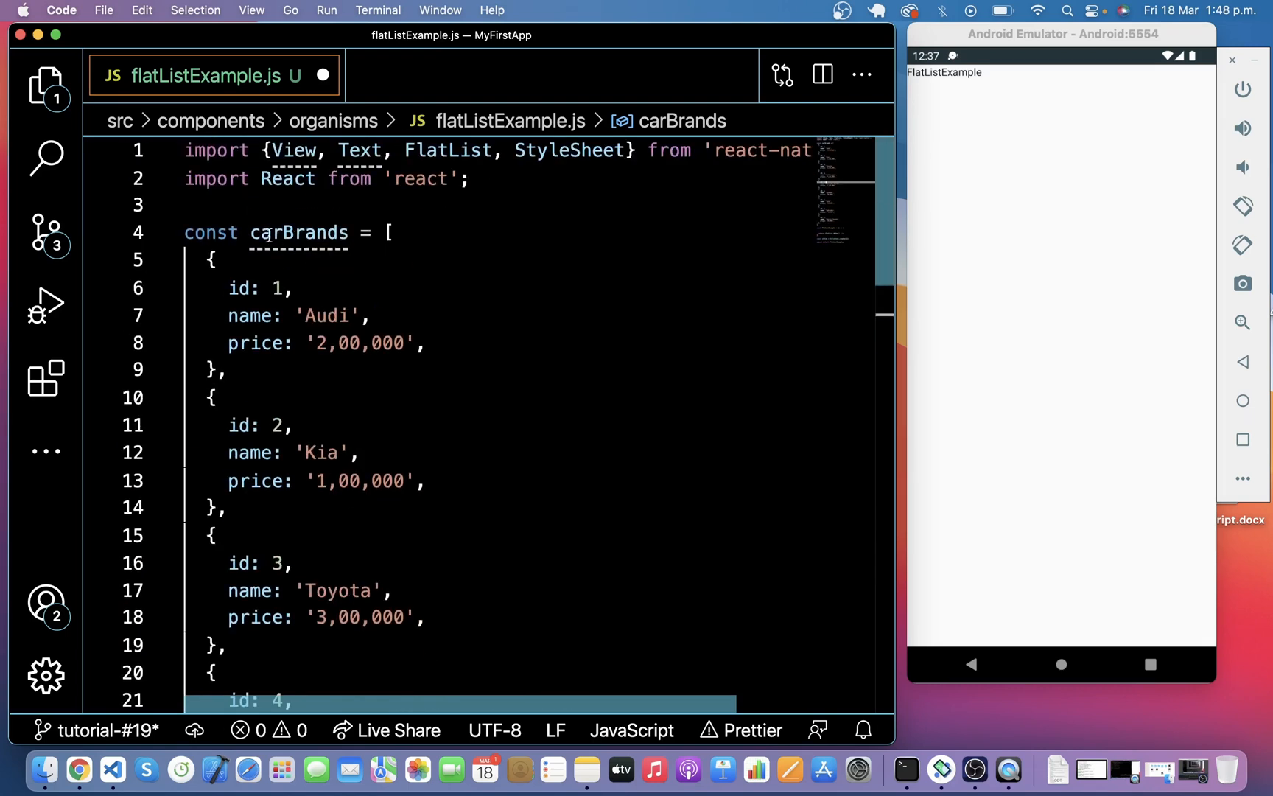
Fold the carBrands array and pass carBrands as the FlatList data.
click(167, 233)
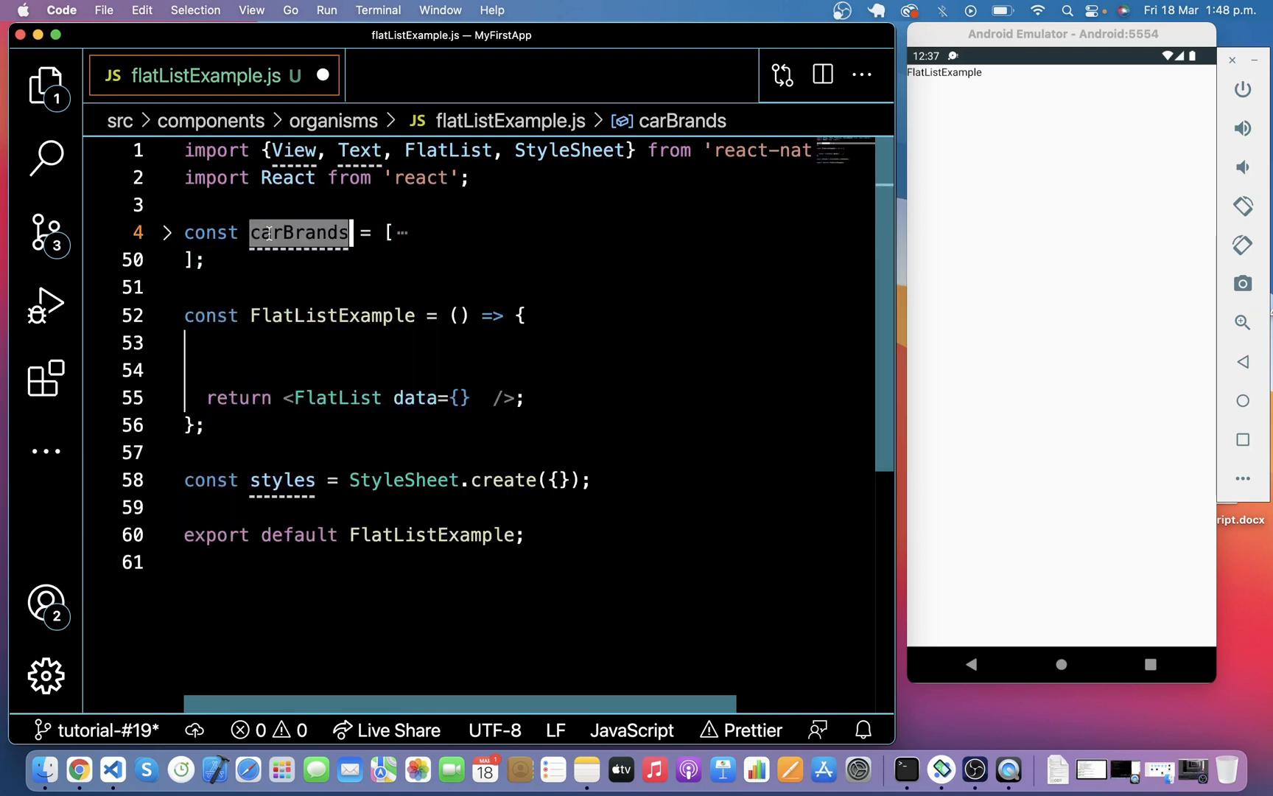
click(460, 398)
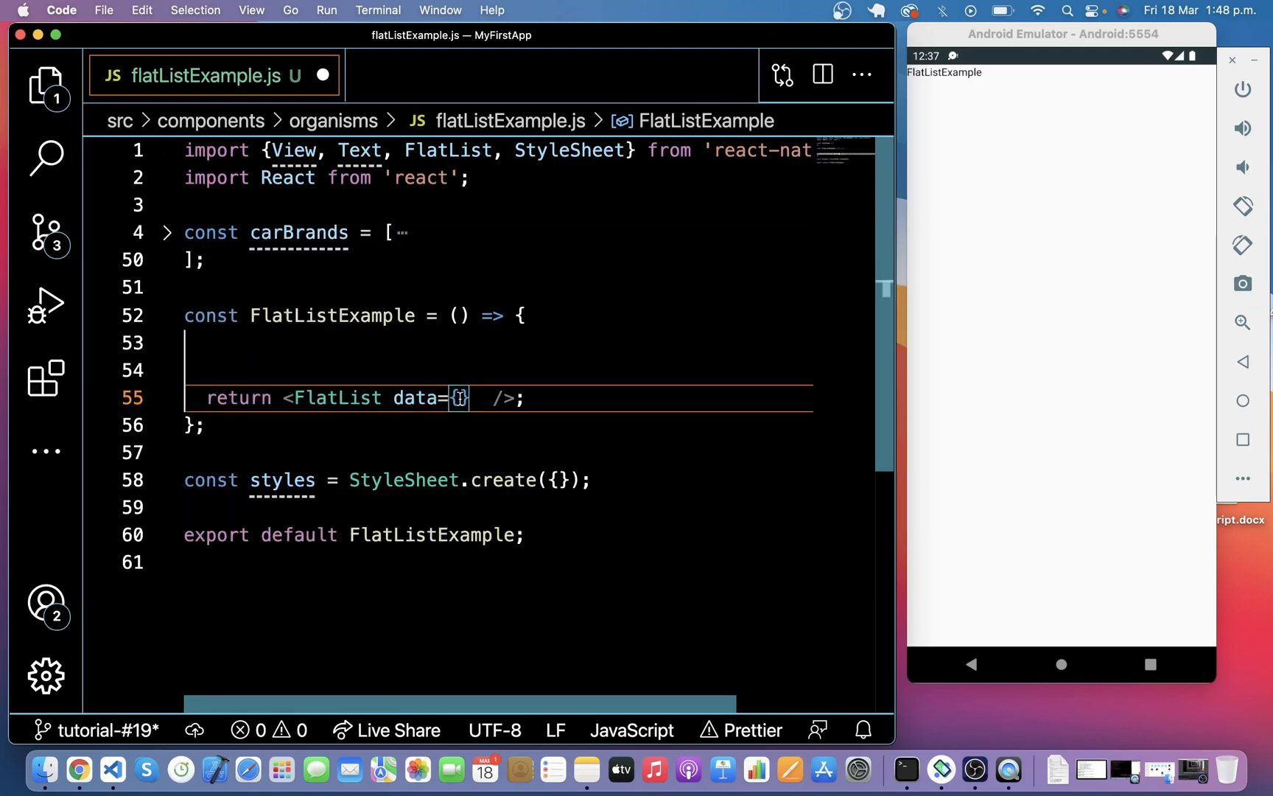
text(carBrands)
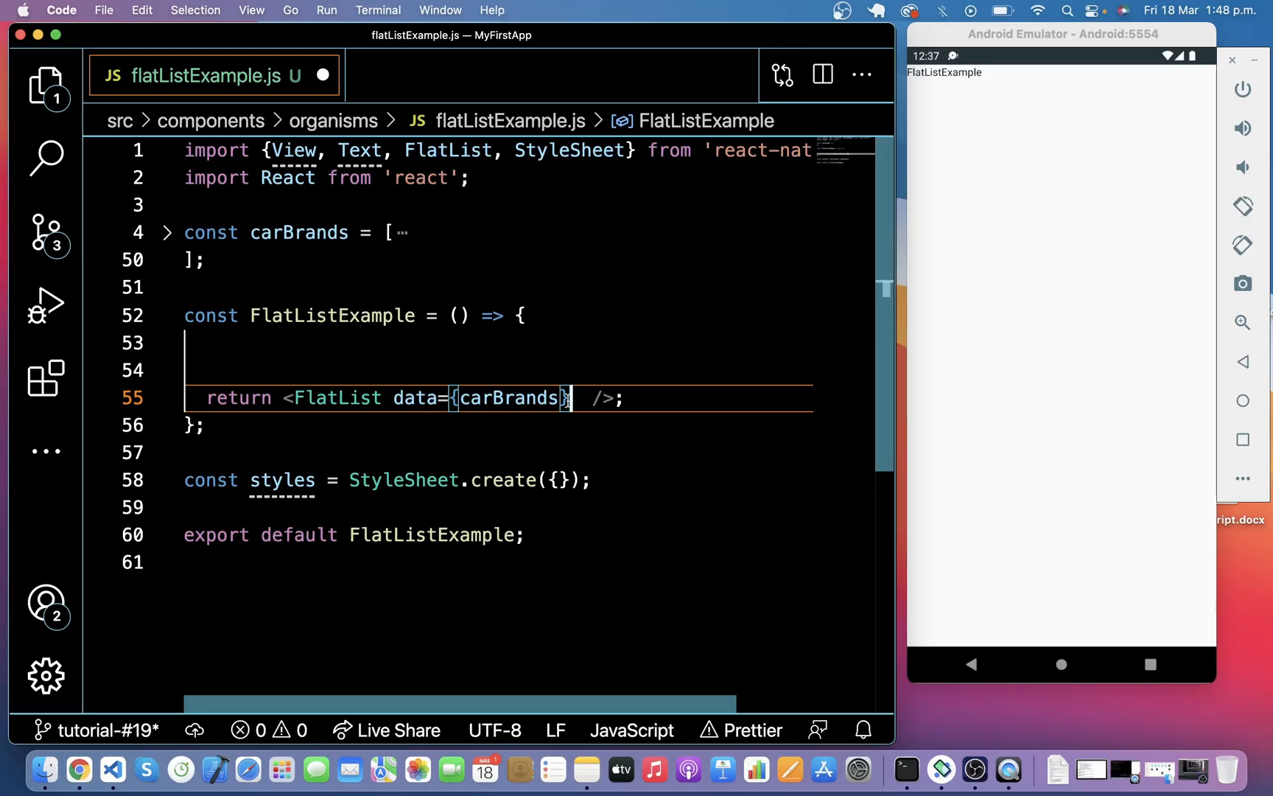
Add renderItem={ItemView} returning a View with <Text style={styles.name}>{item.name}</Text>, checking the name key.
text(renderItem={})
click(499, 341)
text(const ItemView = () => {)
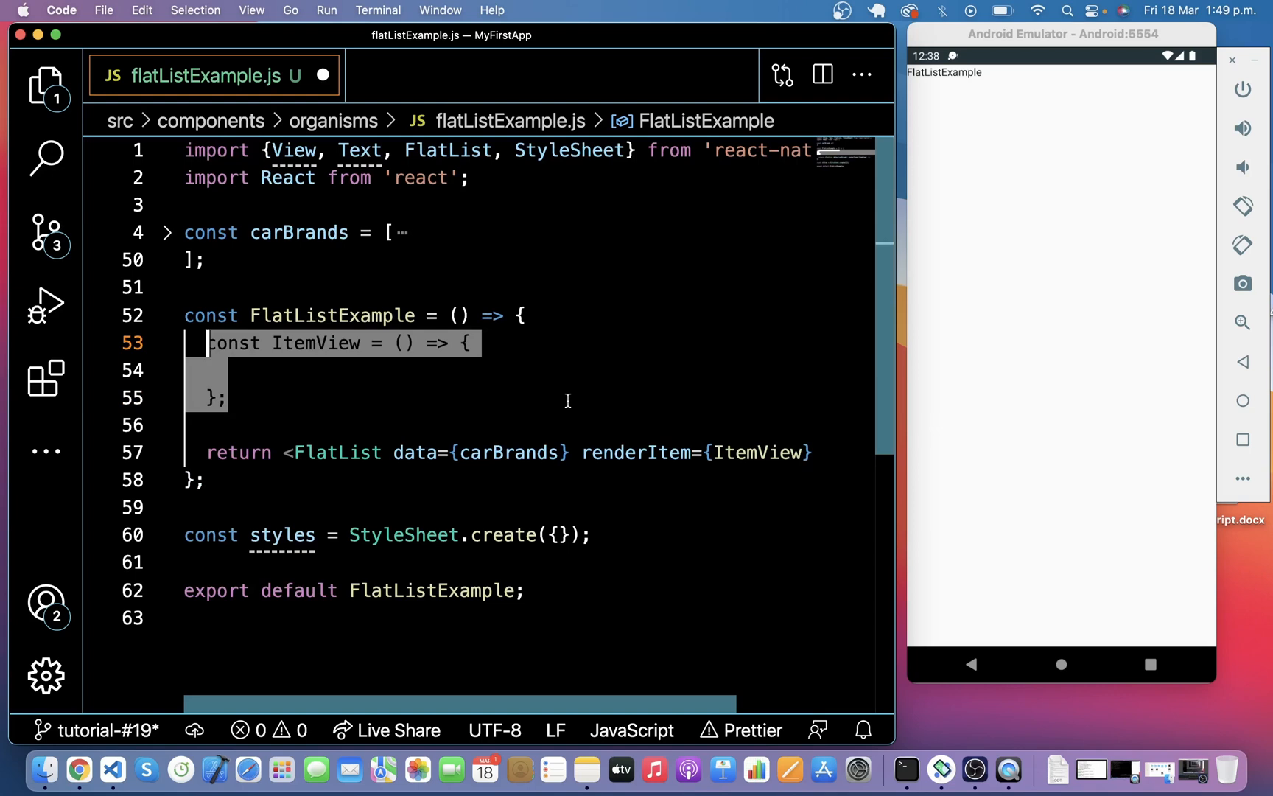
text(return (\n  <View>\n    <Text style={styles.name}></Text>\n  </View>\n);)
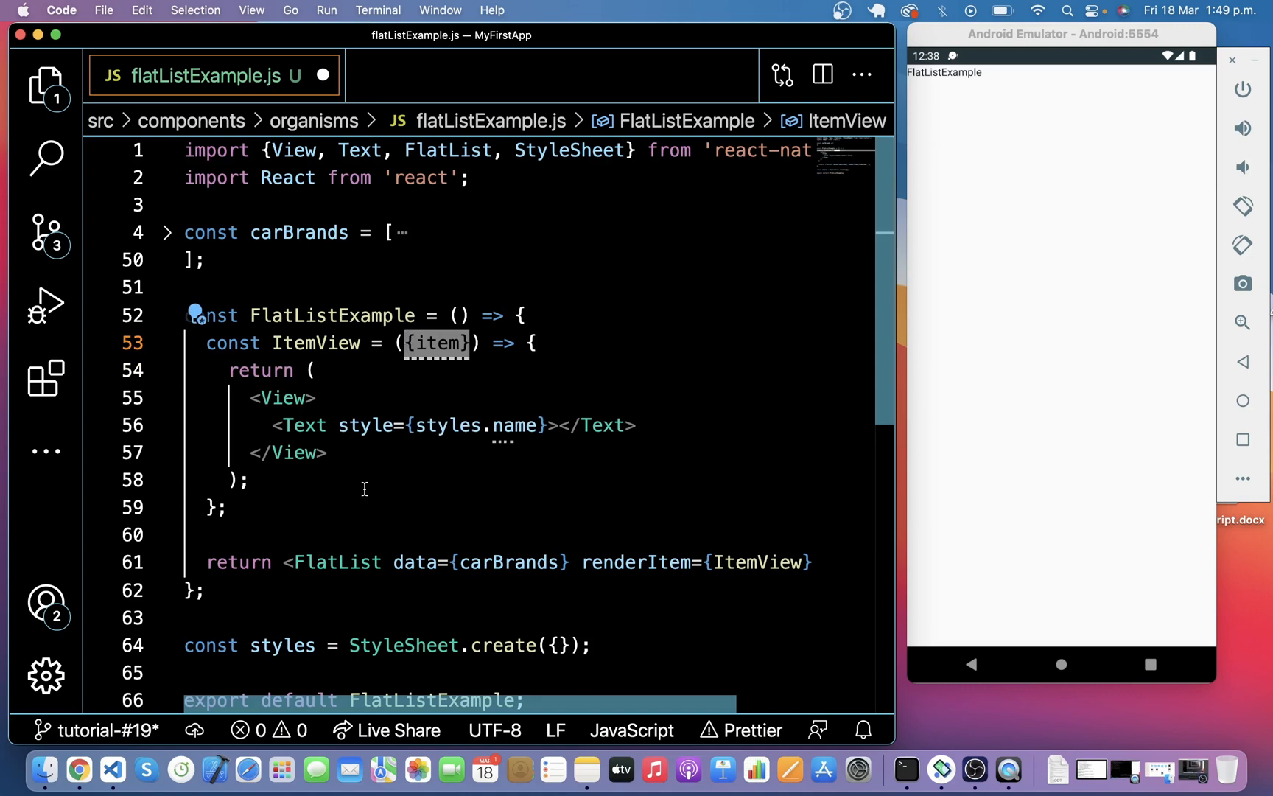
text({item.name})
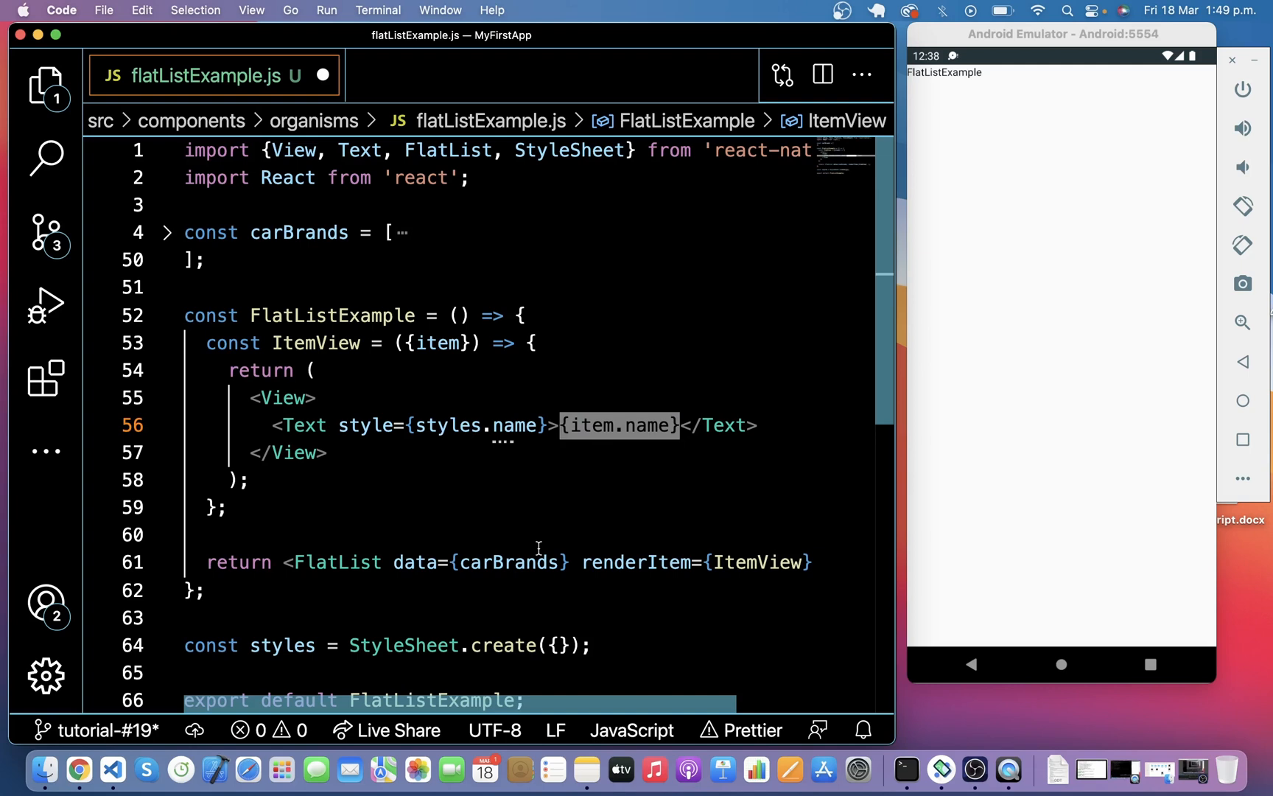
click(168, 233)
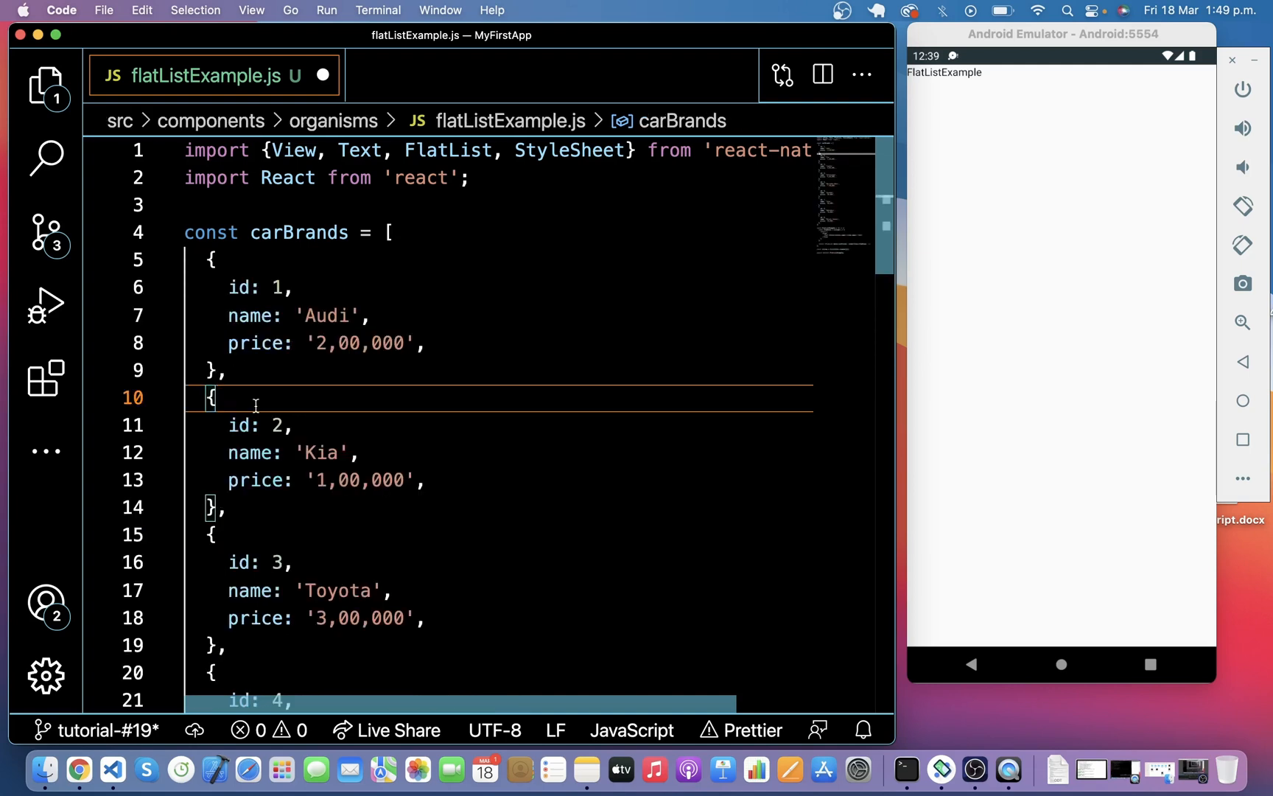
double_click(250, 315)
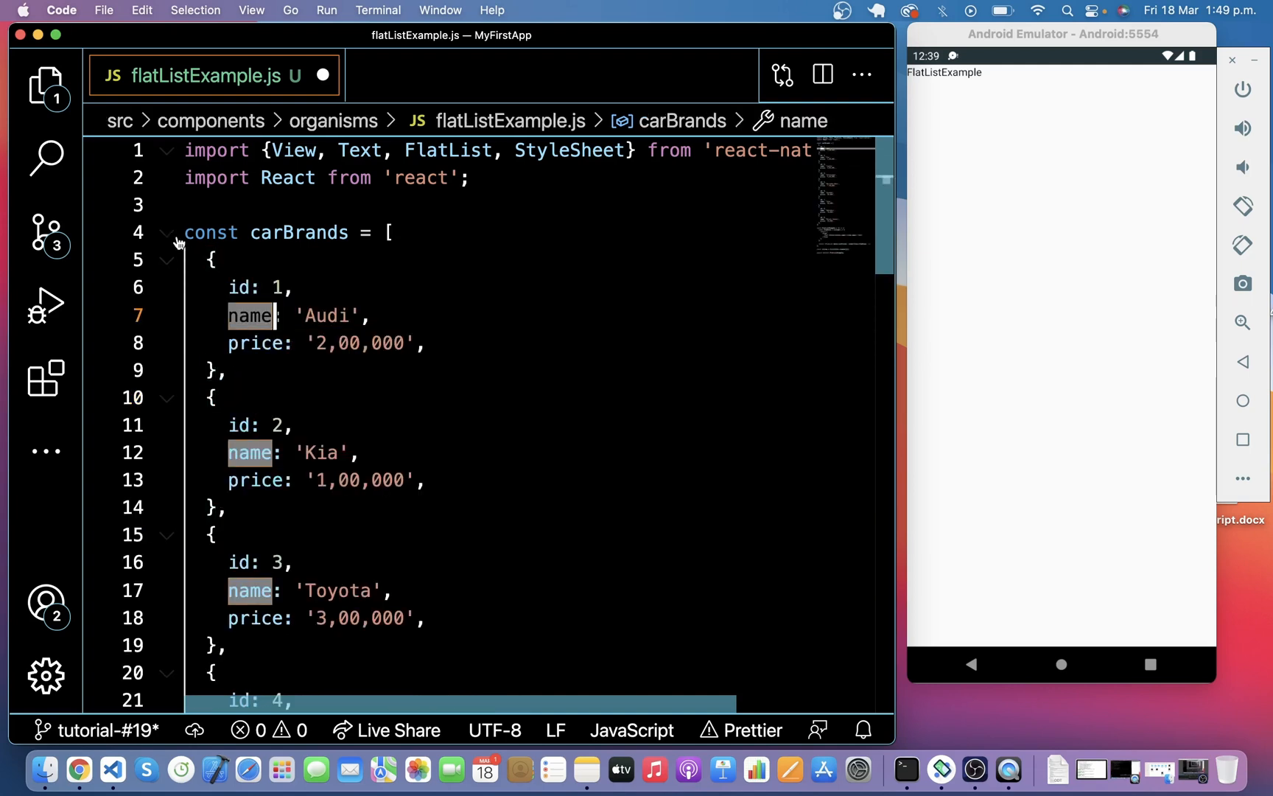
mouse_move(165, 234)
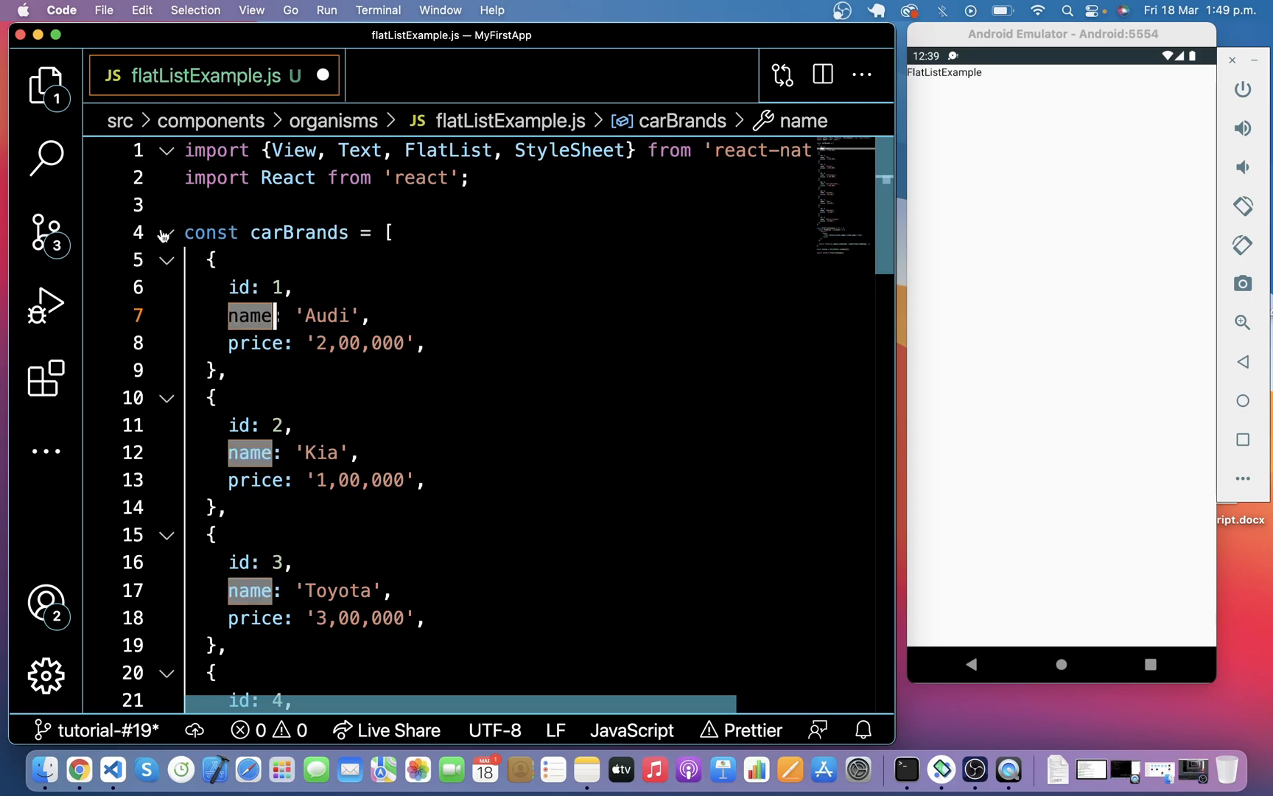
click(166, 233)
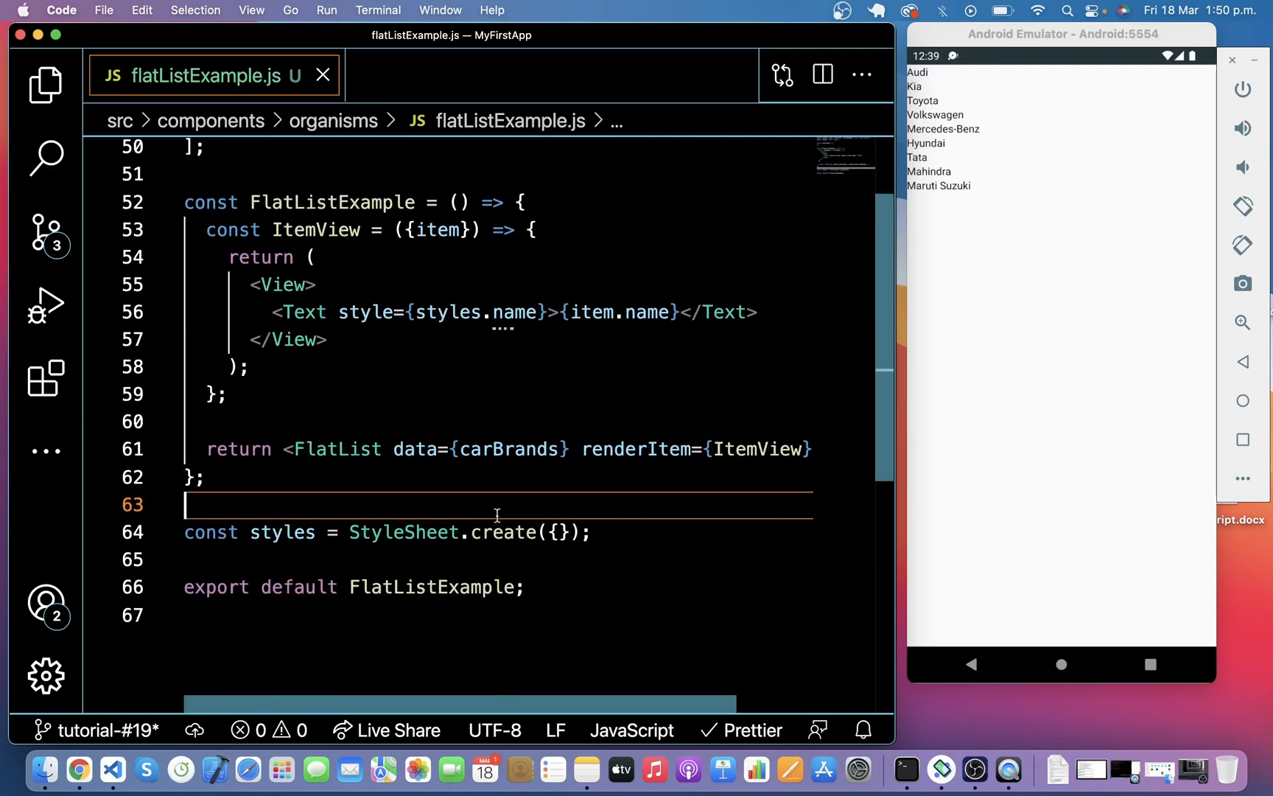
Give the ItemView View style={styles.cardContainer} and show item.price under the bold white name.
text(style={styles.cardContainer})
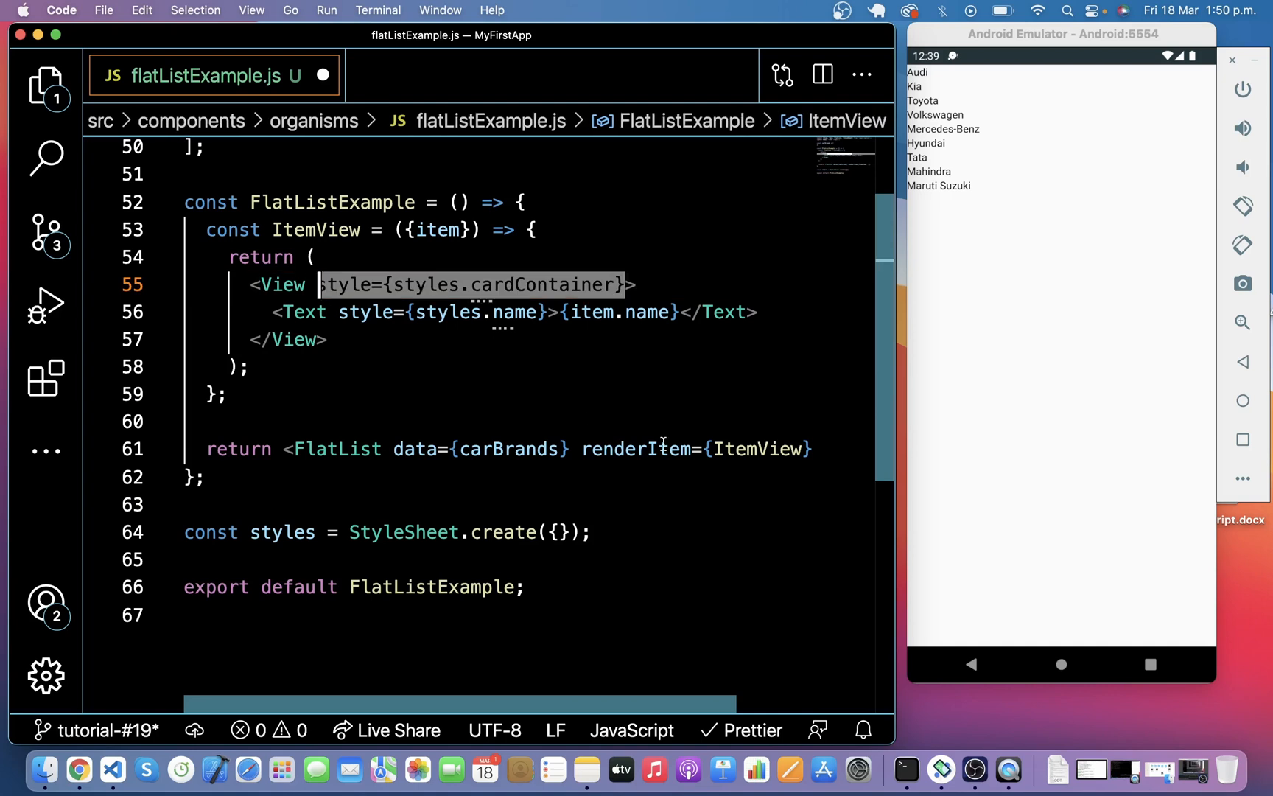
double_click(539, 285)
text(backgroundColor: '#253439',)
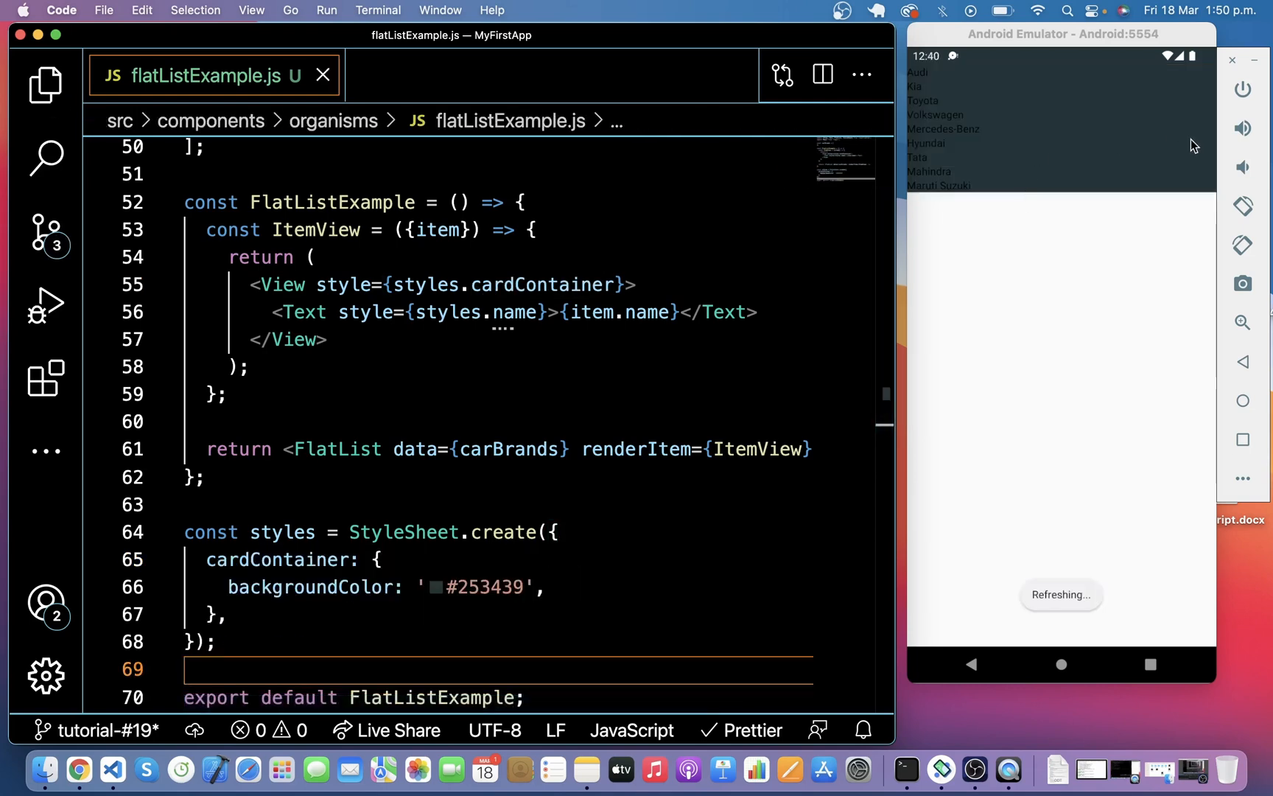
mouse_move(1025, 60)
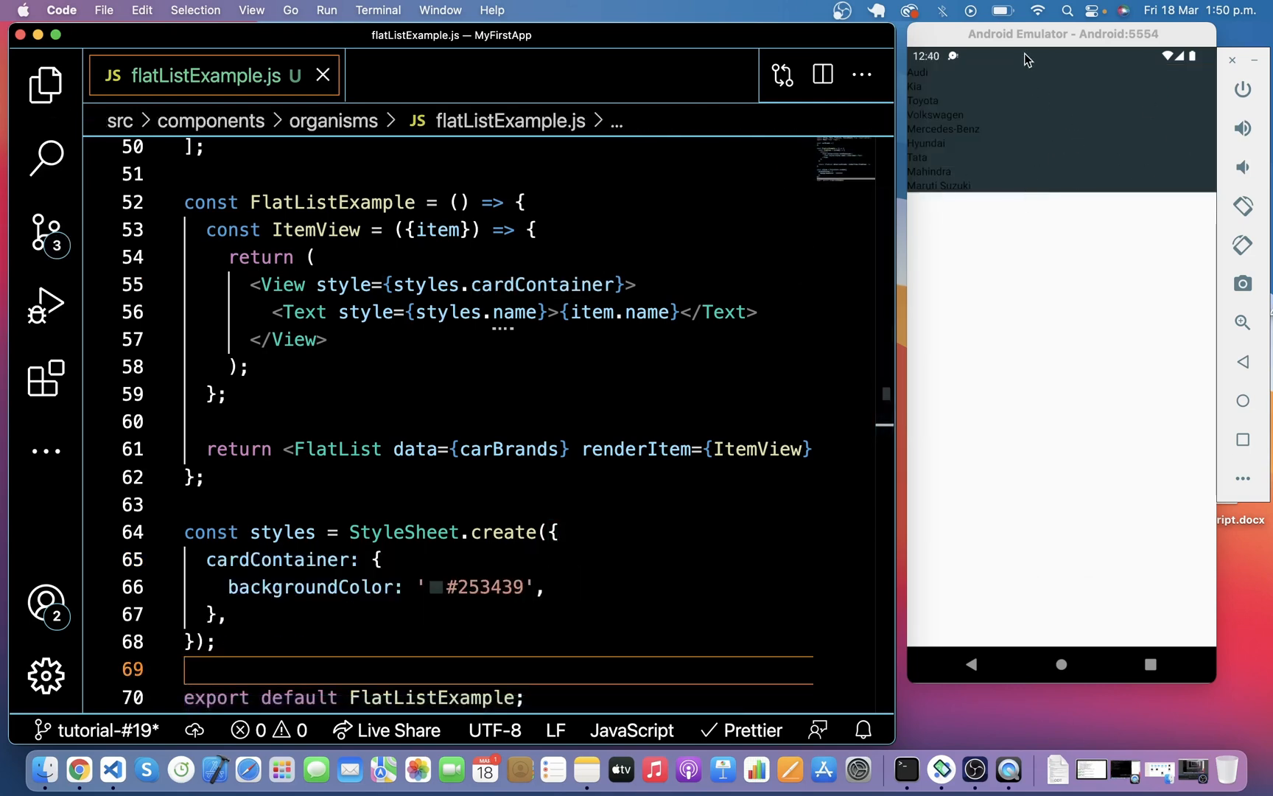
mouse_move(1065, 97)
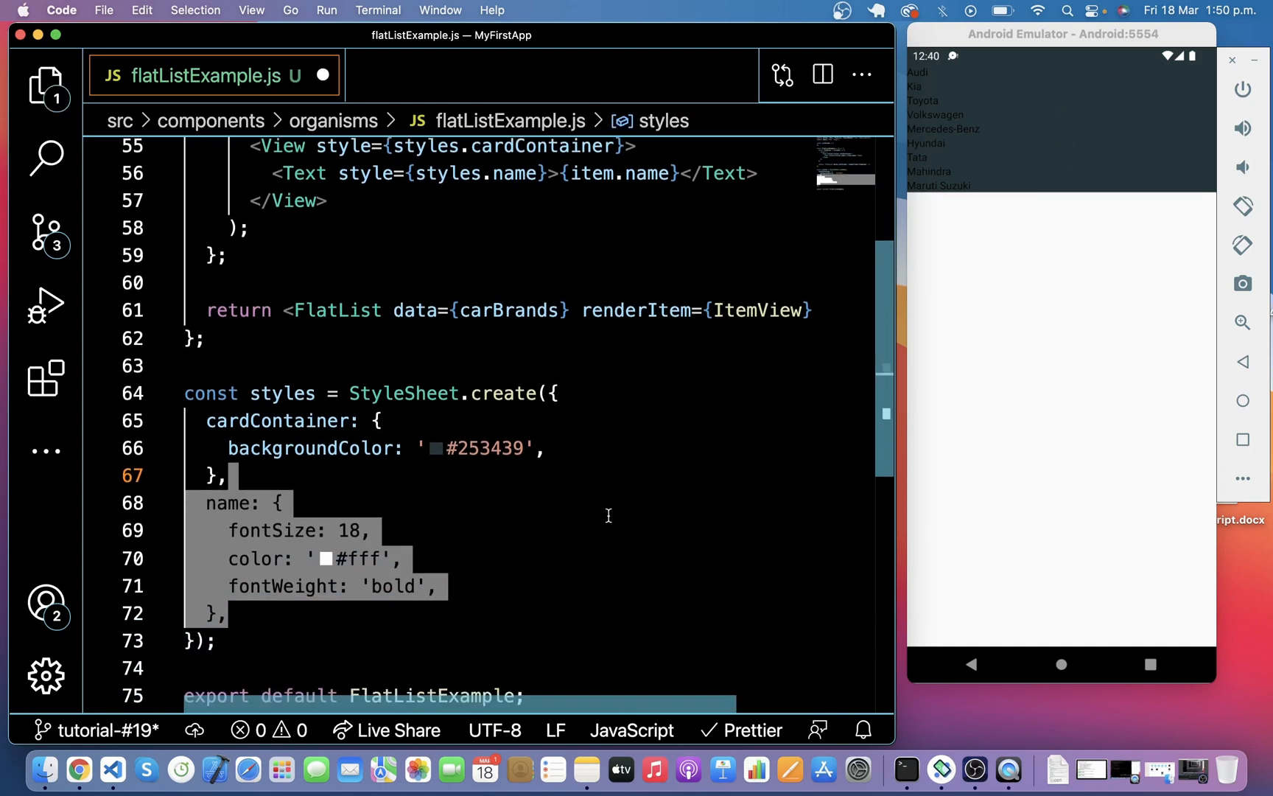
click(647, 174)
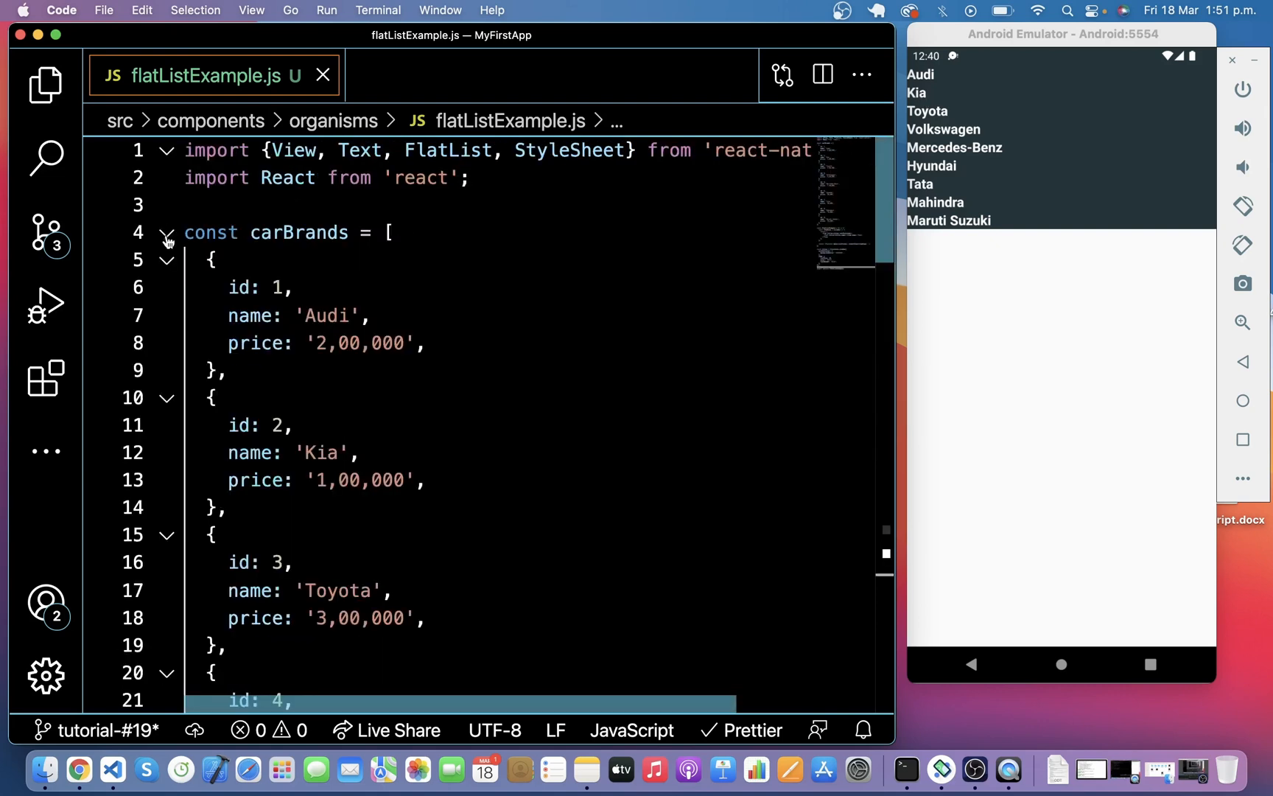
click(255, 480)
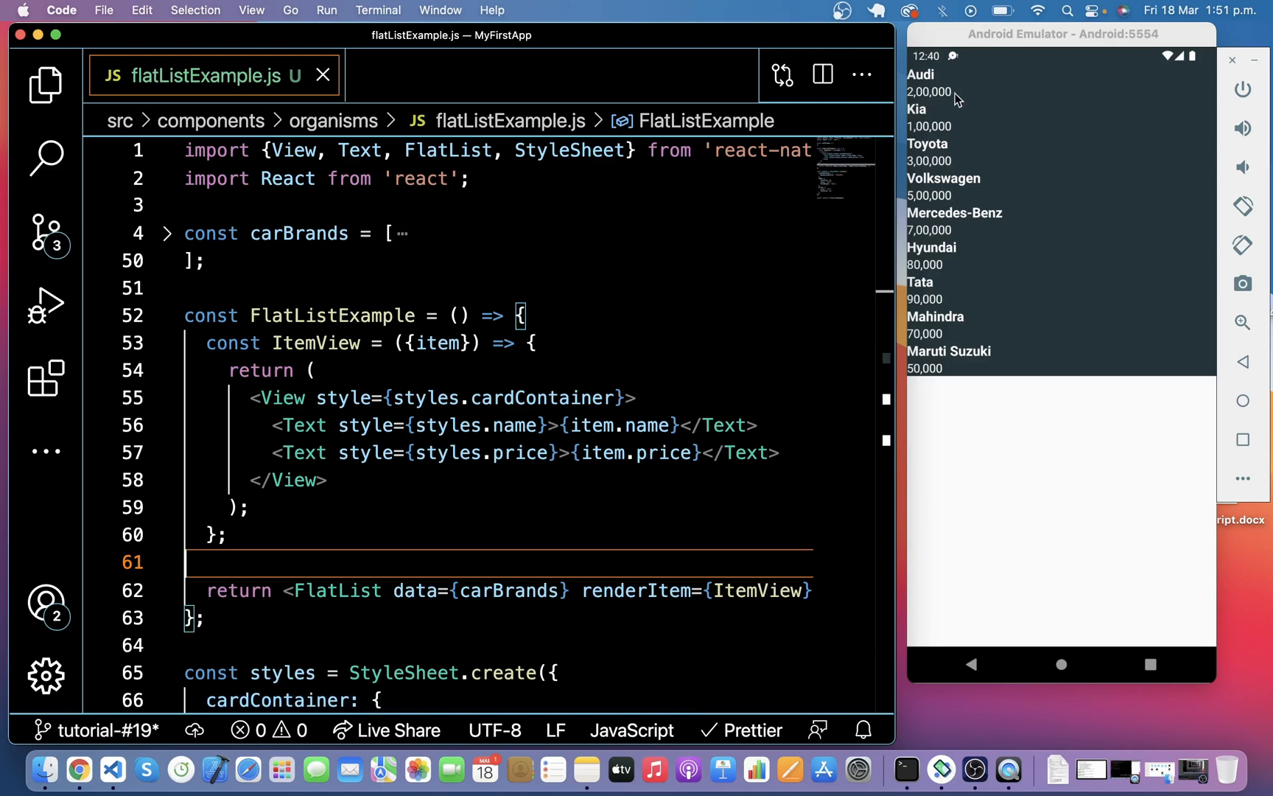
mouse_move(977, 198)
text(margin: 20,)
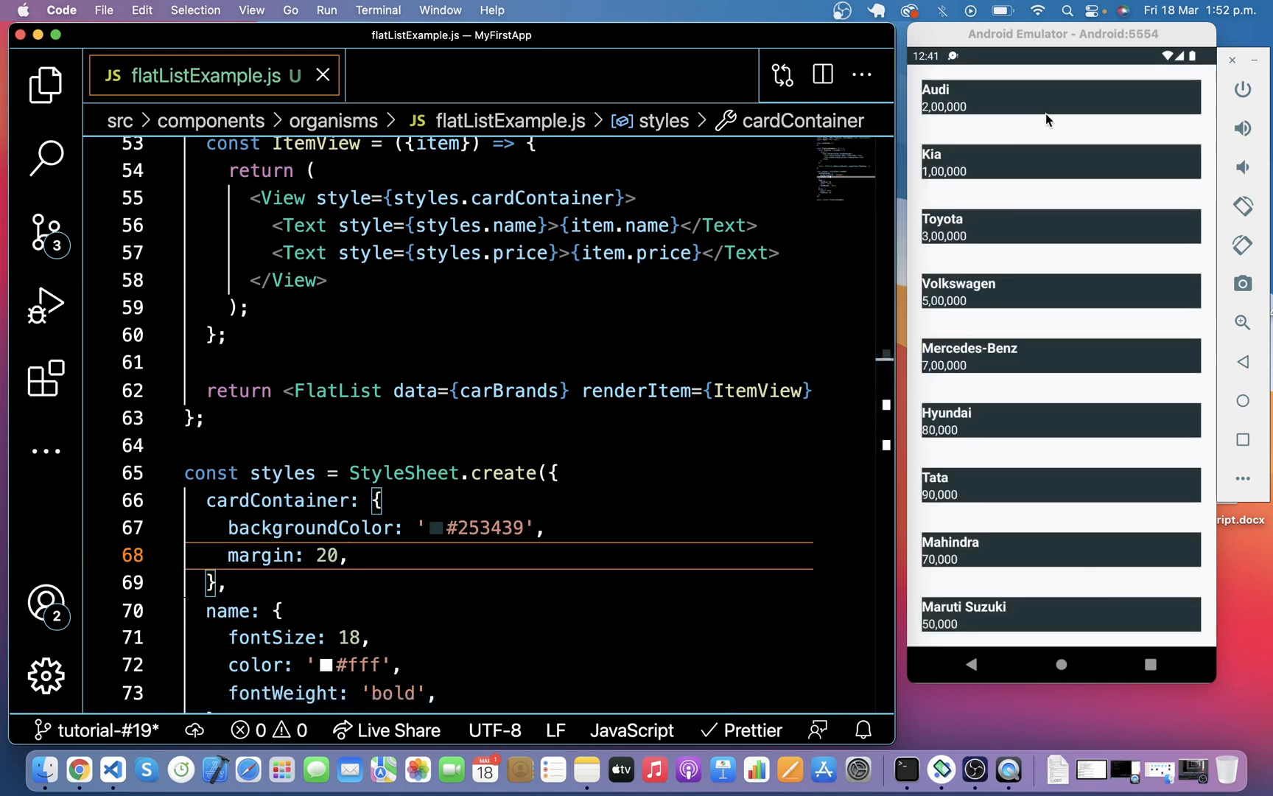
Add paddingHorizontal 20 and paddingVertical 30 to the cardContainer style.
text(paddingHorizontal: 20,)
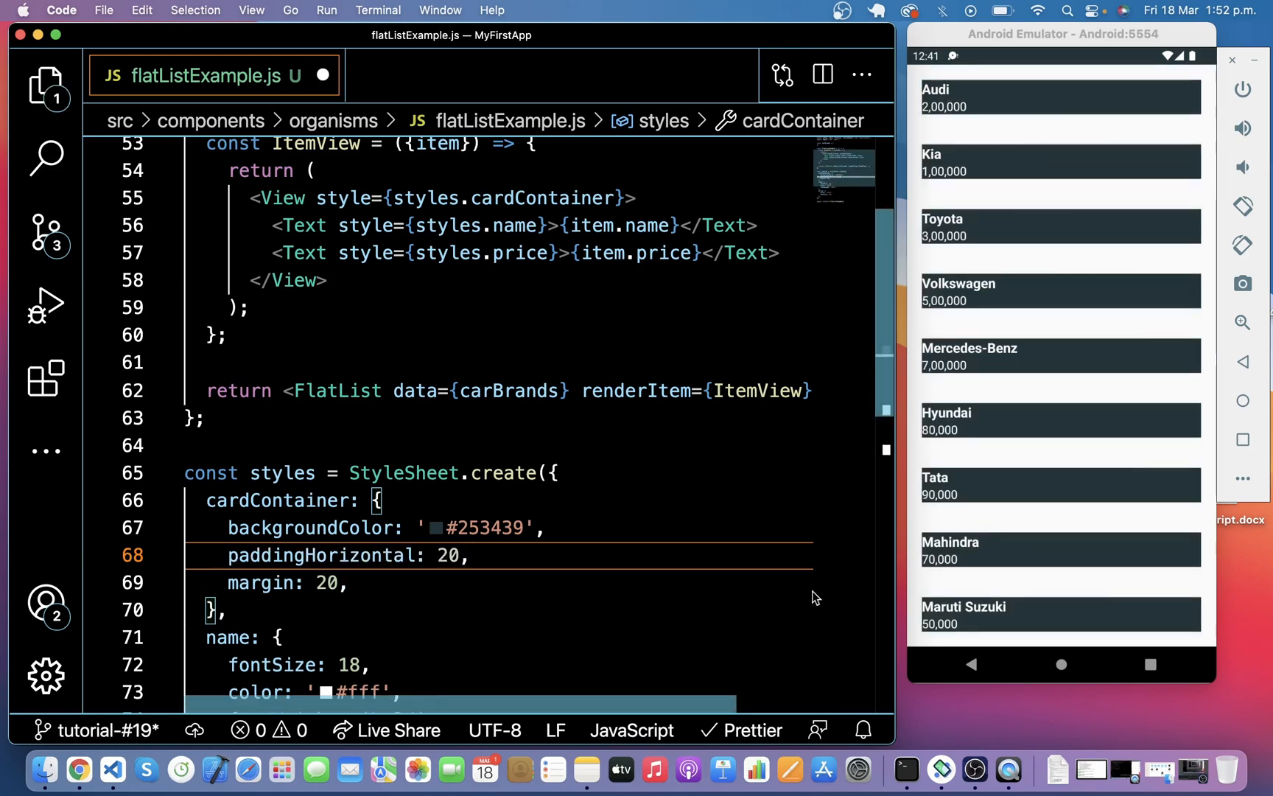
text(paddingVertical: 30,)
text(flexDirection: 'row',)
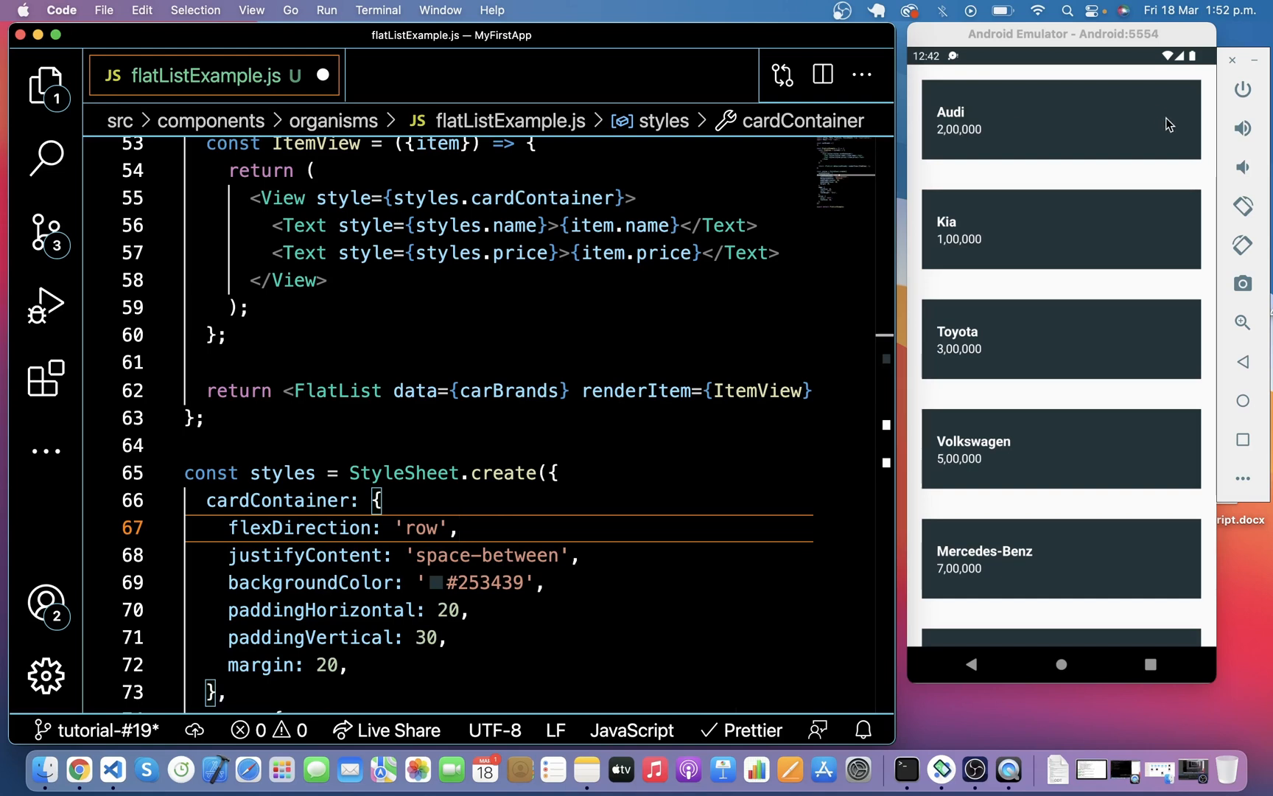
mouse_move(1123, 116)
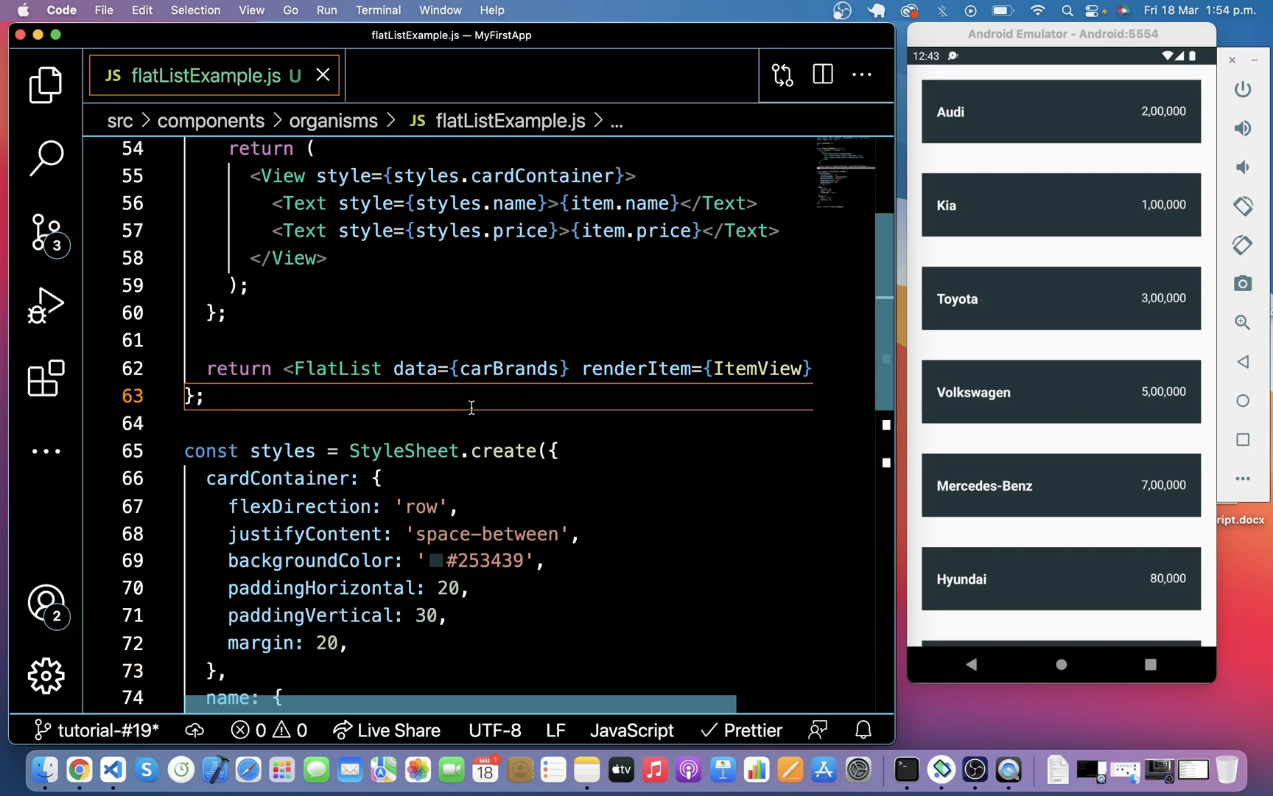
Add keyExtractor={item => item.id} and showsVerticalScrollIndicator={false} to the FlatList.
text(keyExtractor={item => item.id})
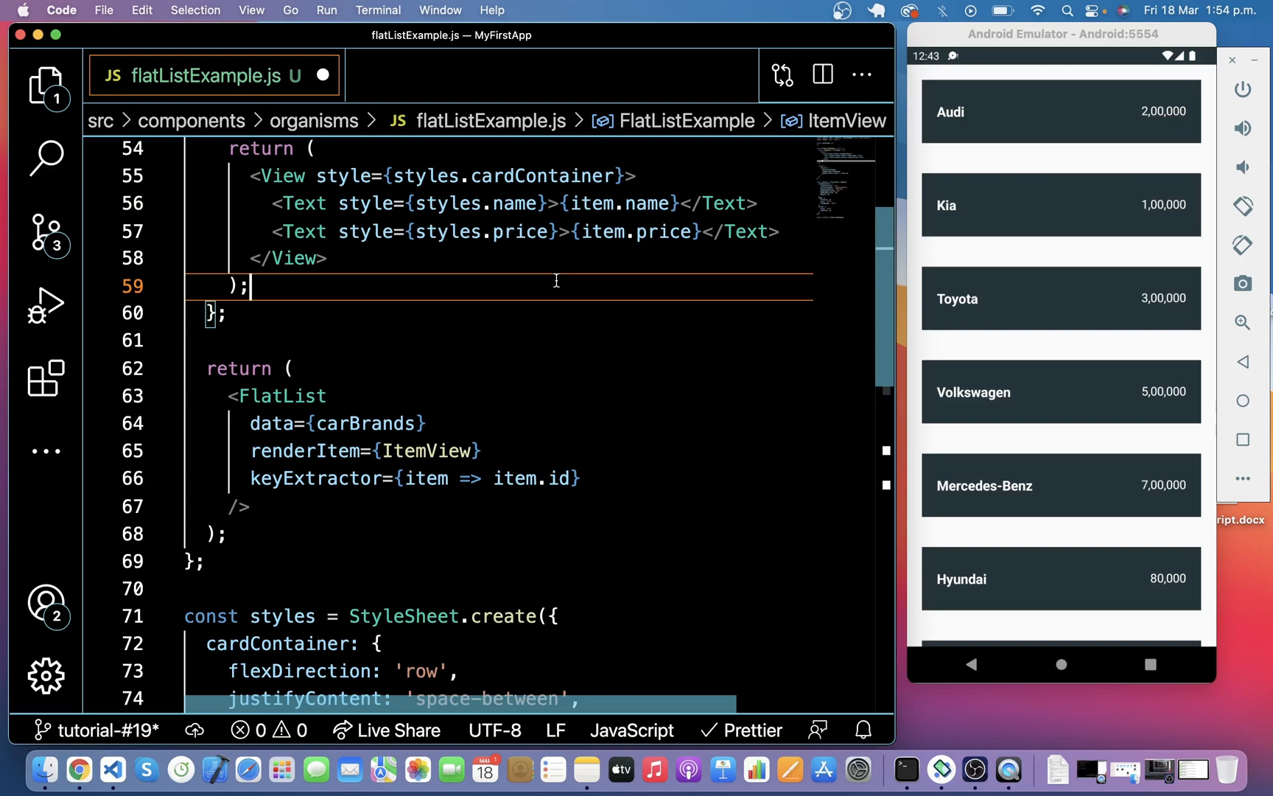
text(showsVerticalScrollIndicator={false})
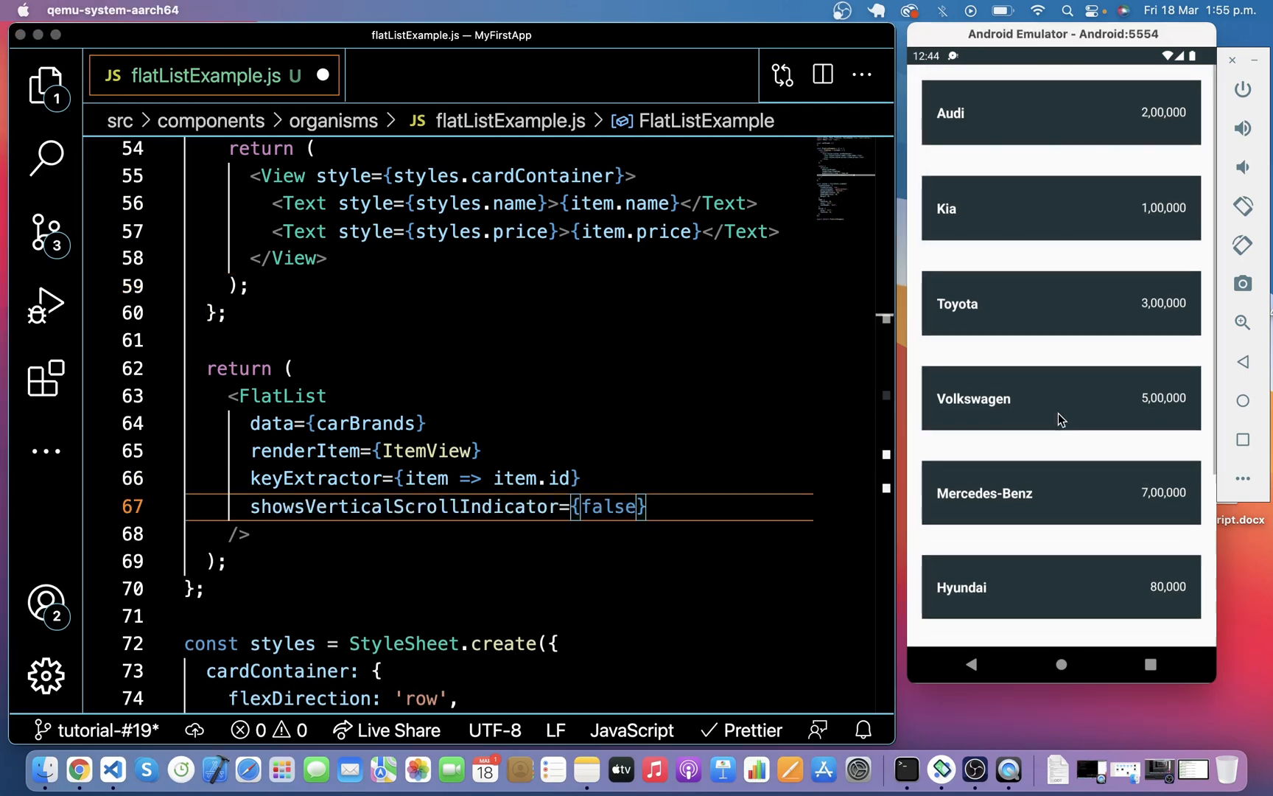
scroll(down, 3)
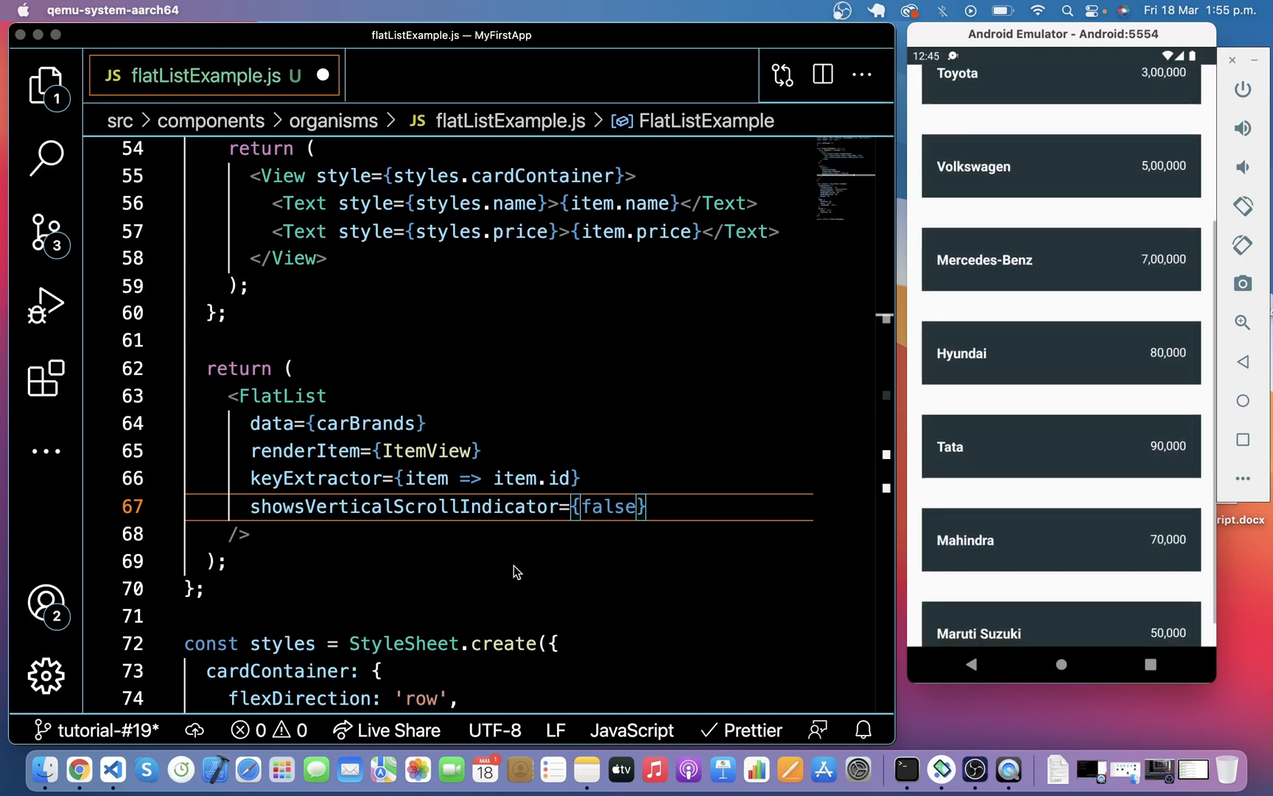
click(660, 507)
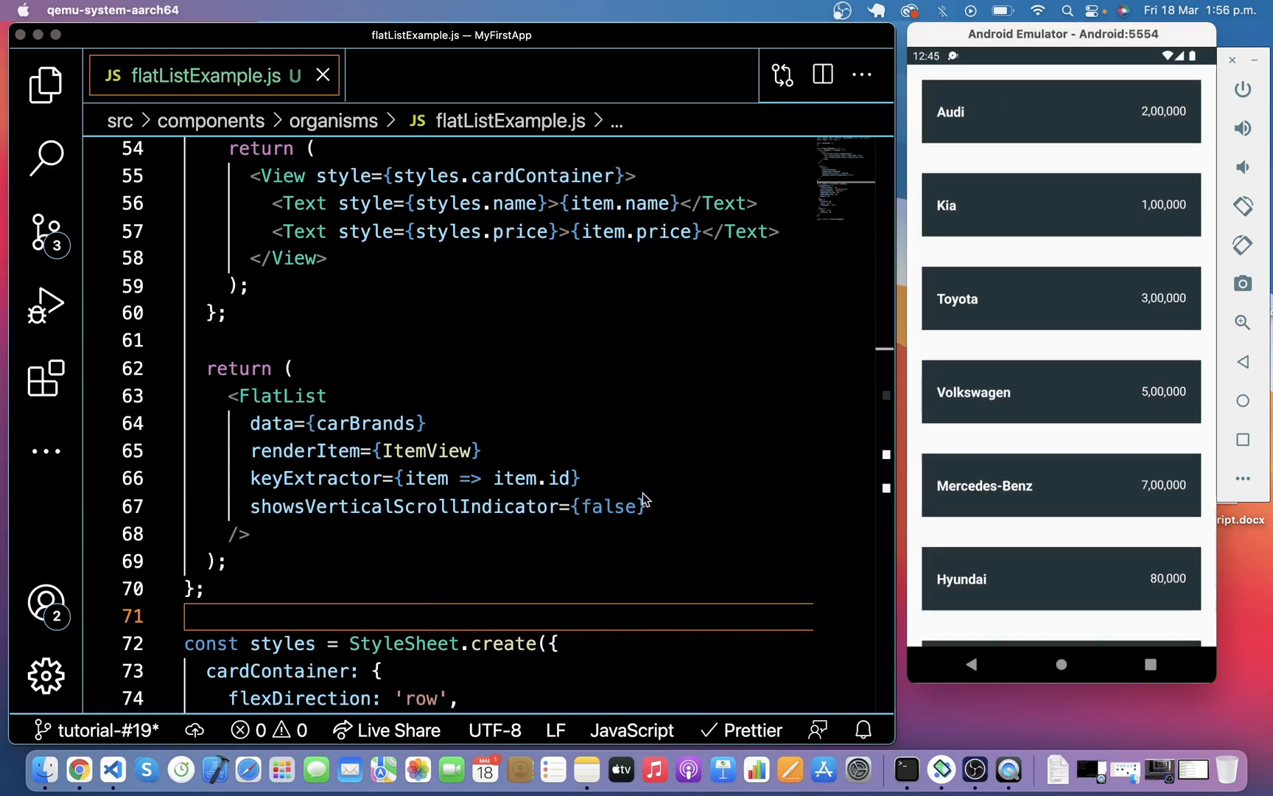
Set horizontal={true} on the FlatList and begin a numColumns prop.
text(horizontal={t)
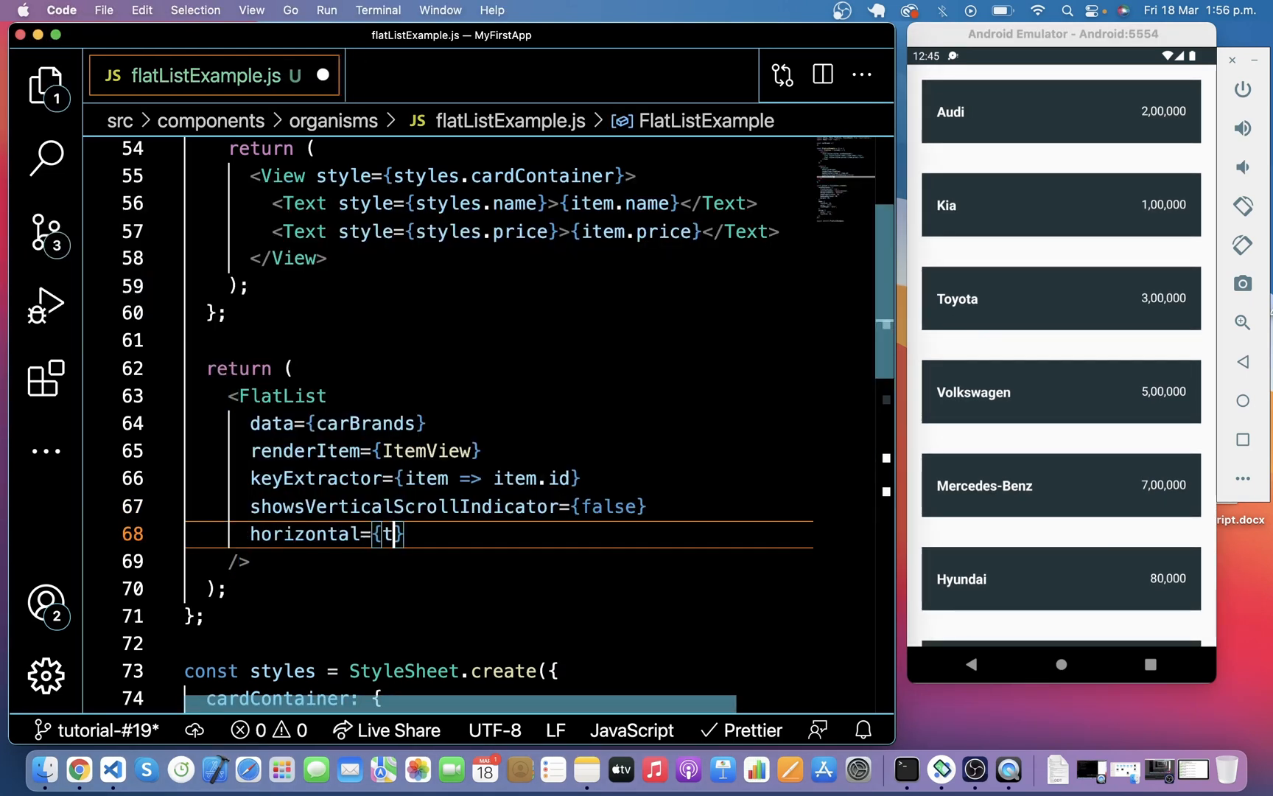
text(rue)
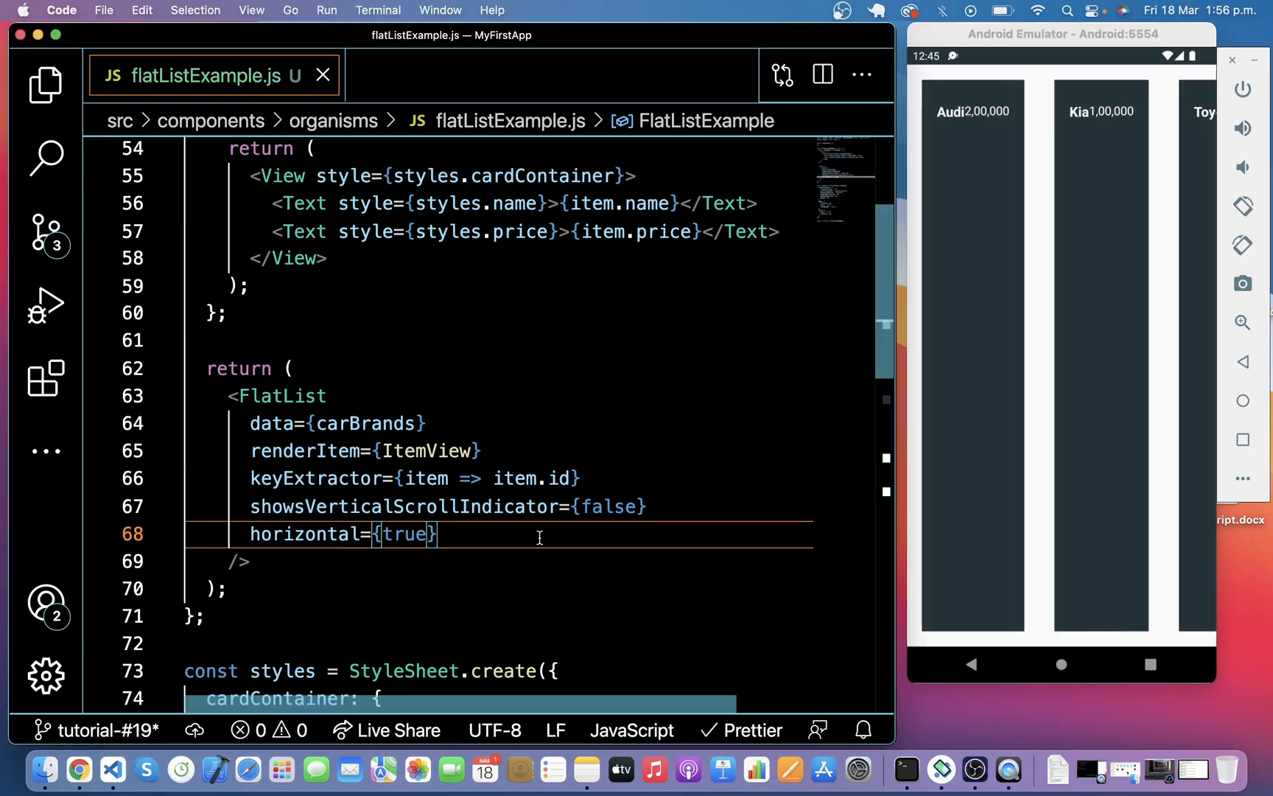
mouse_move(475, 535)
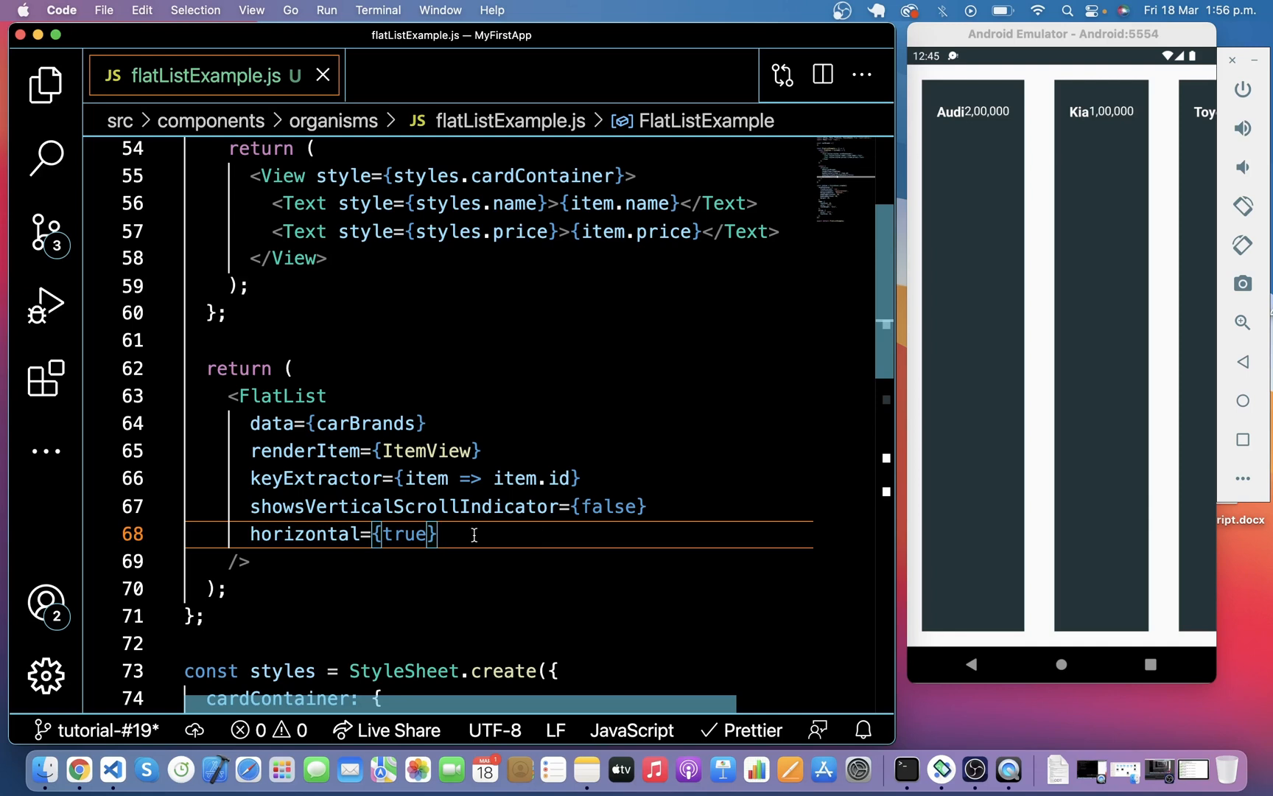
text(numColumns={)
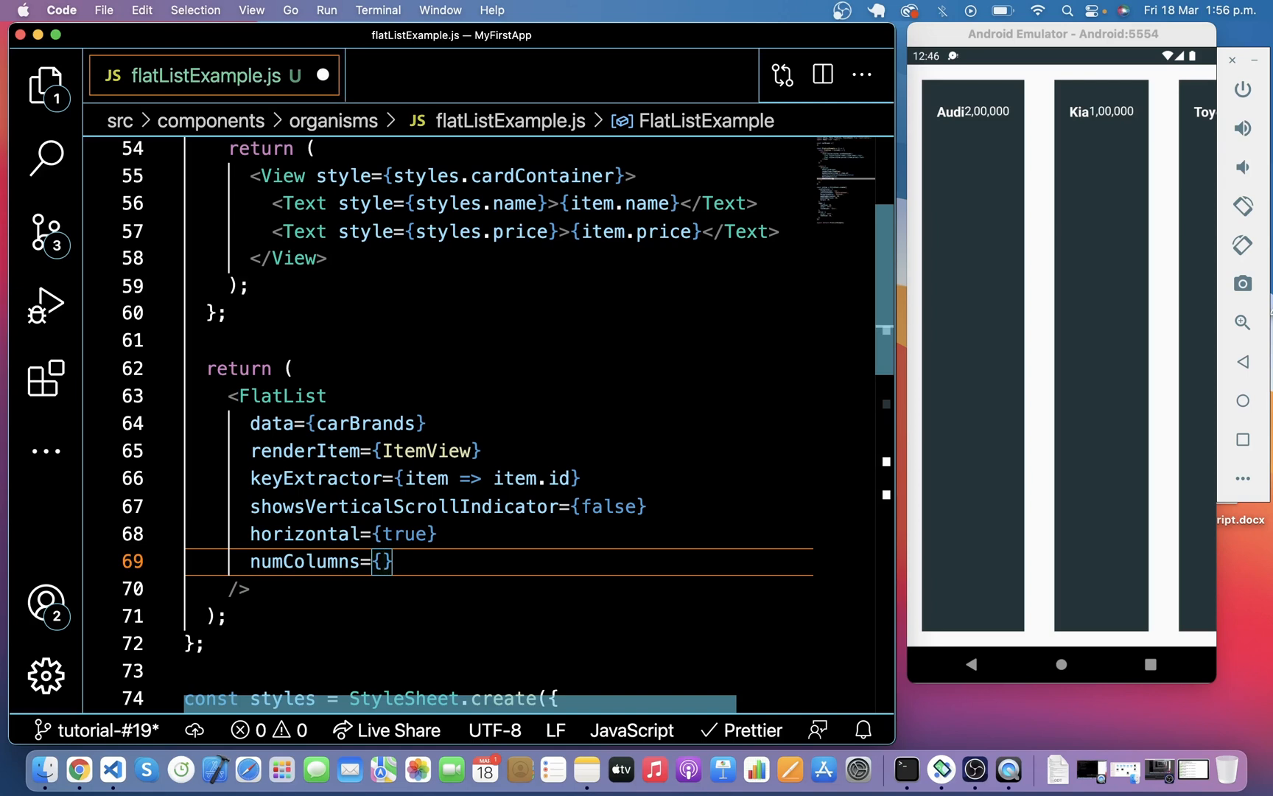
Set numColumns={2}, horizontal={false}, and reduce cardContainer margin to 5.
text(2)
click(498, 534)
text(f)
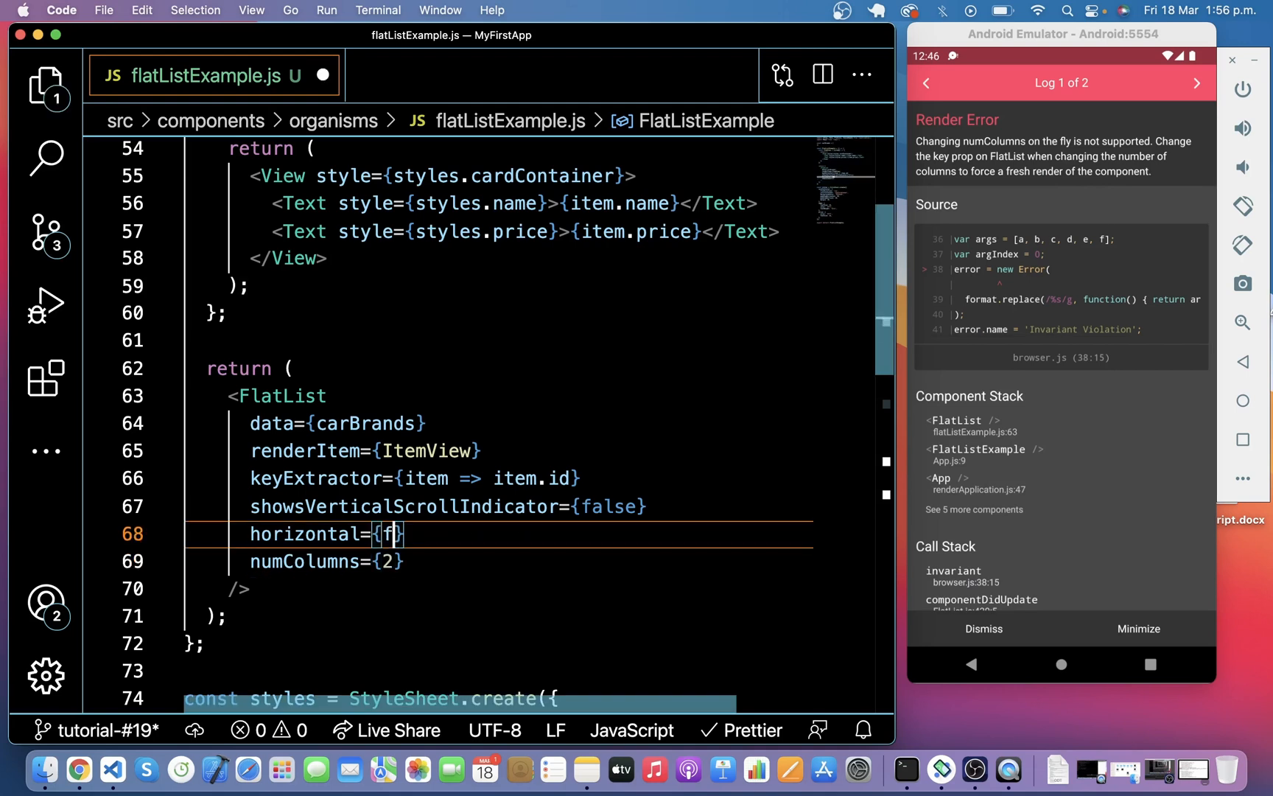
text(alse)
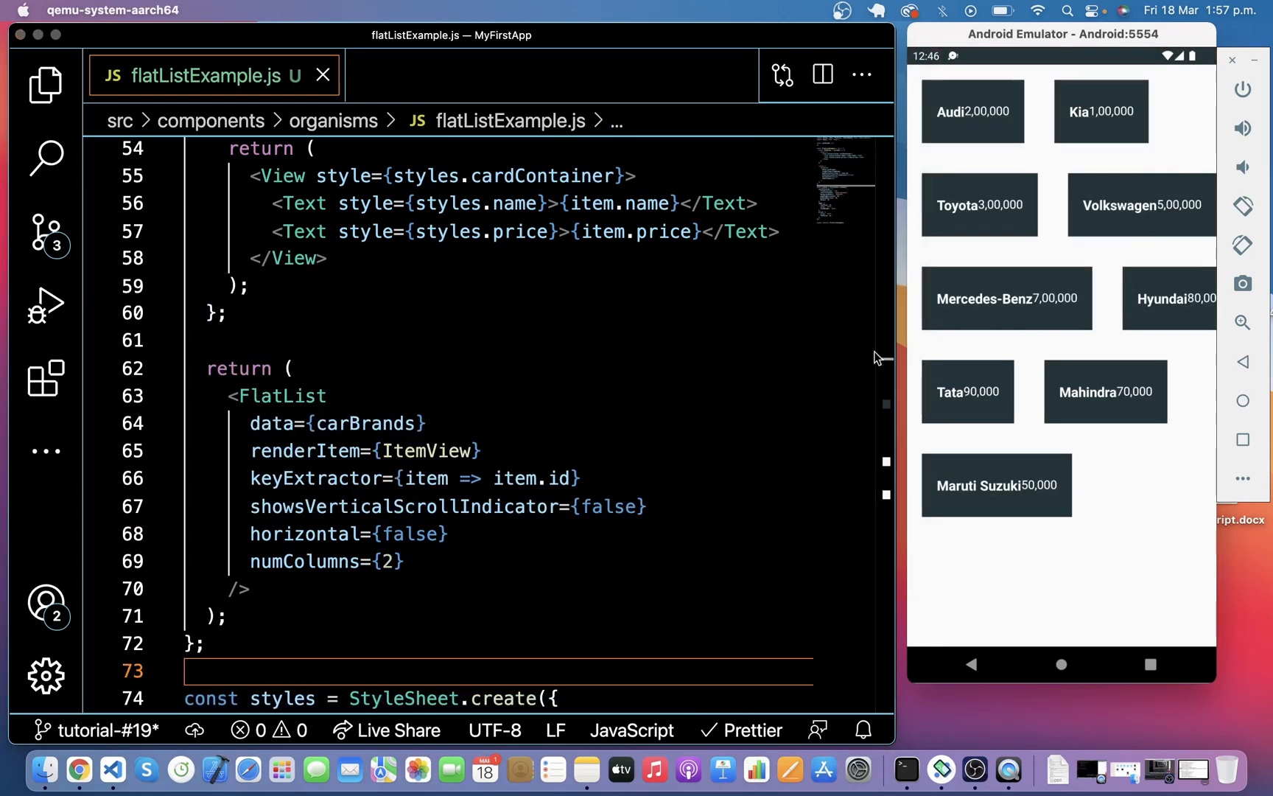
mouse_move(1205, 242)
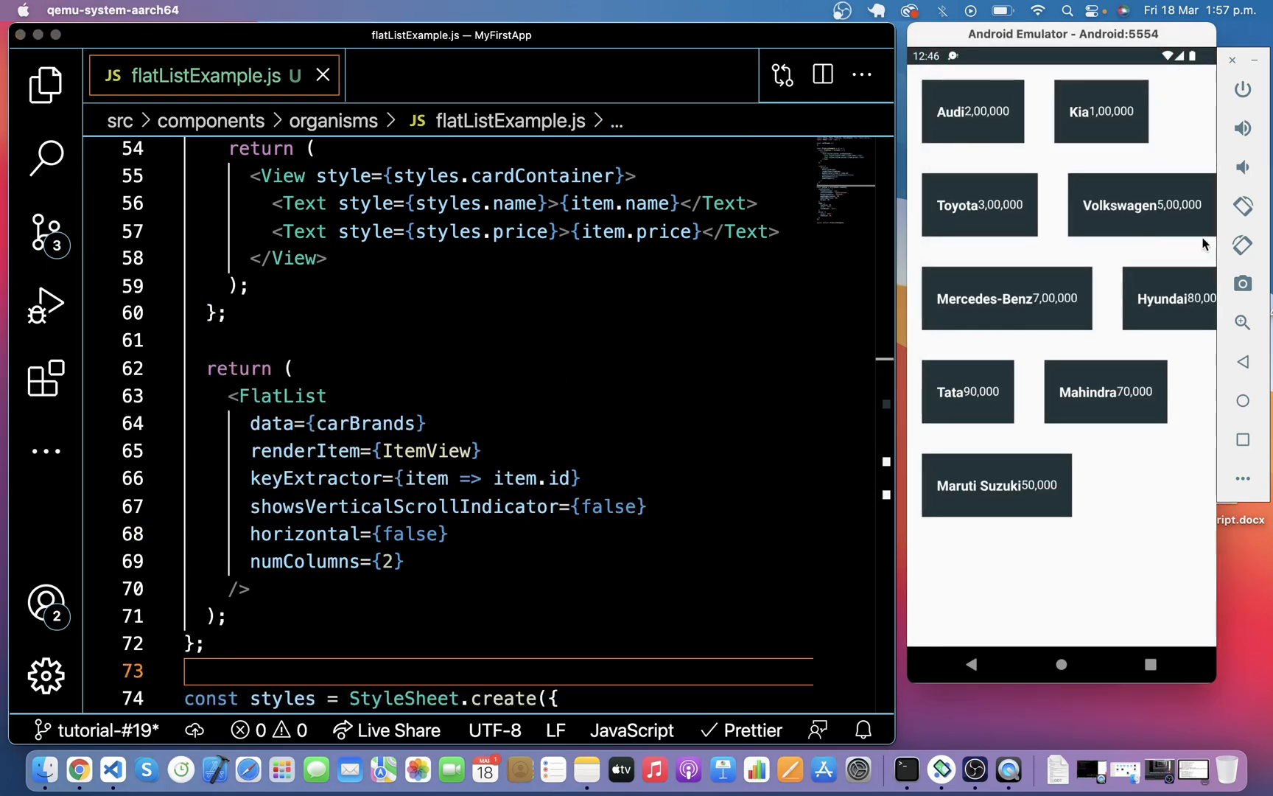
scroll(down, 3)
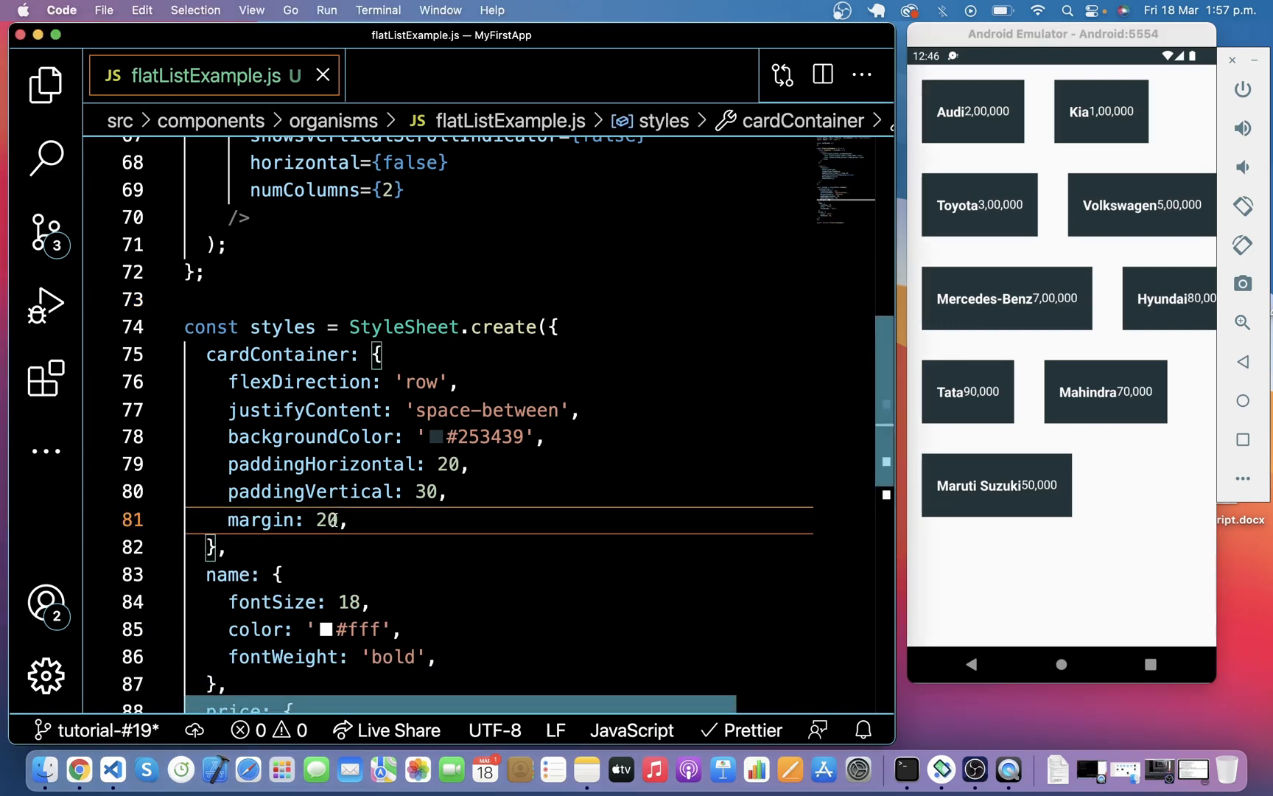
text(5)
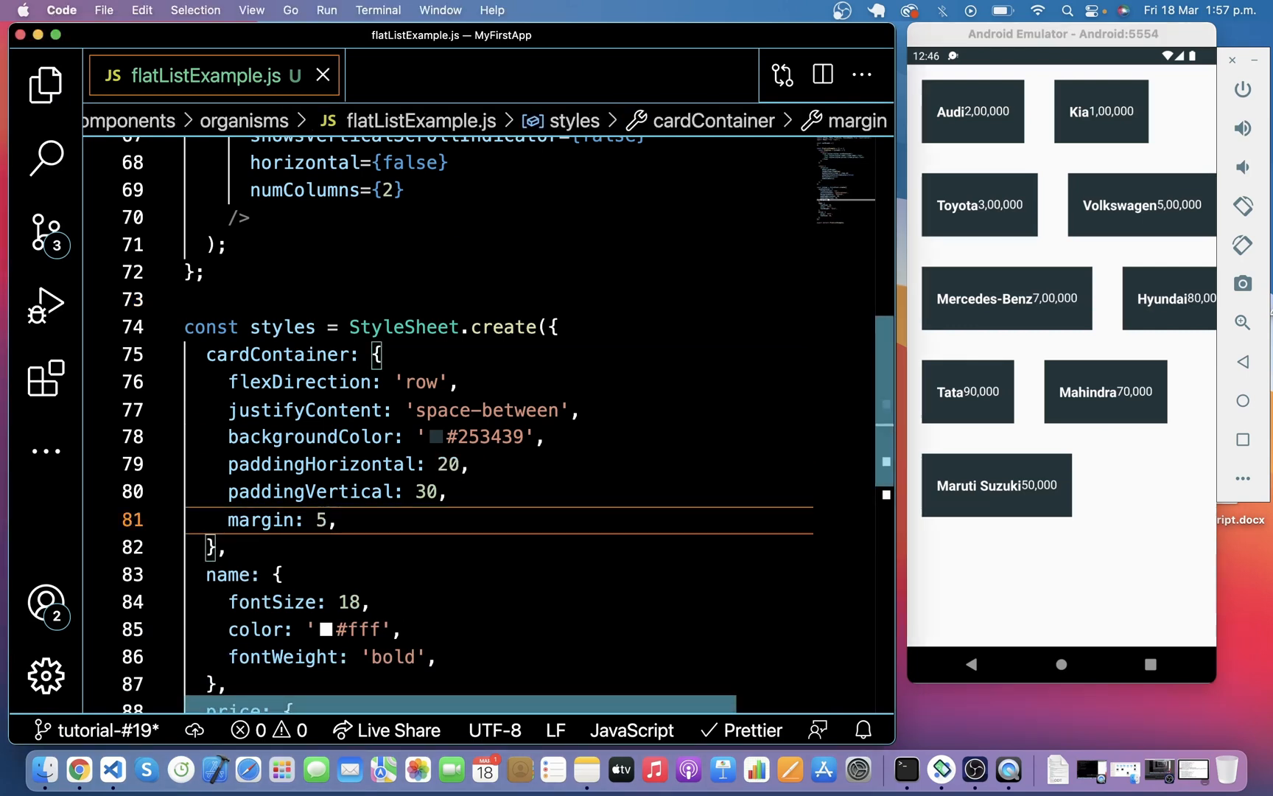